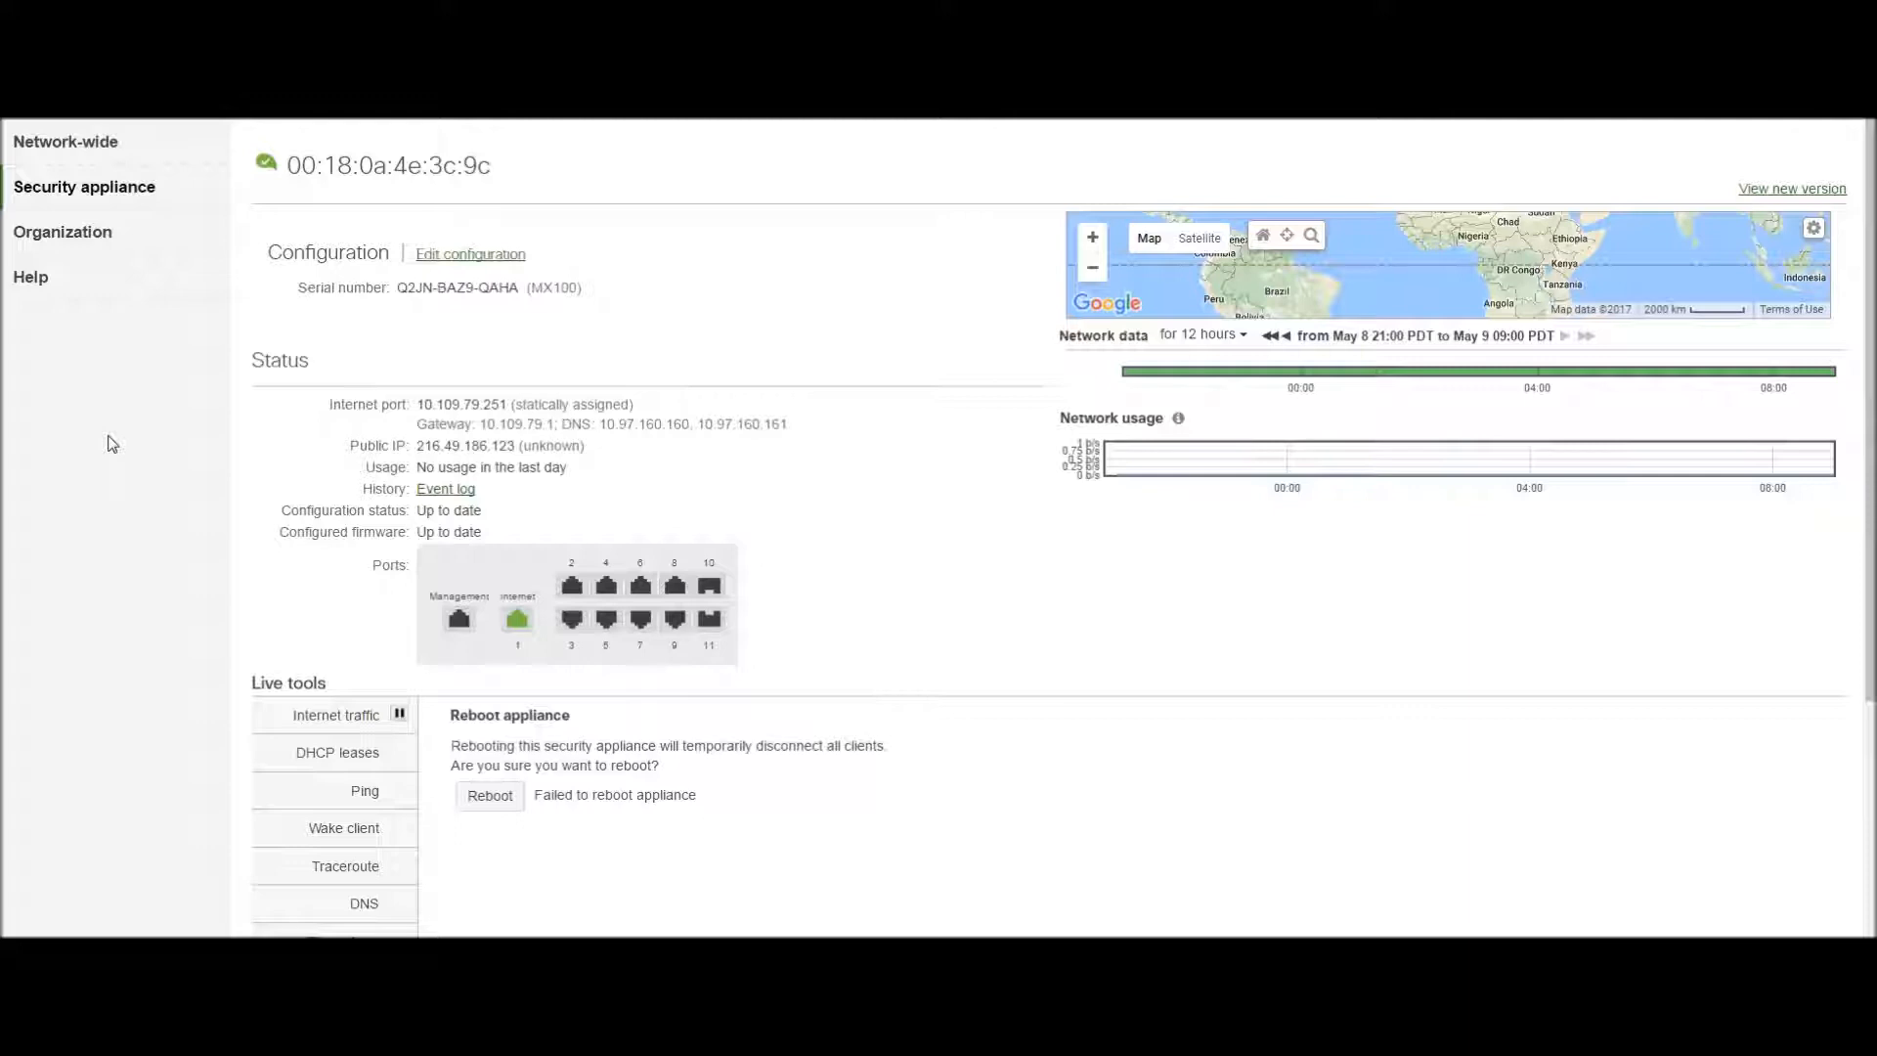
mouse_move(503, 407)
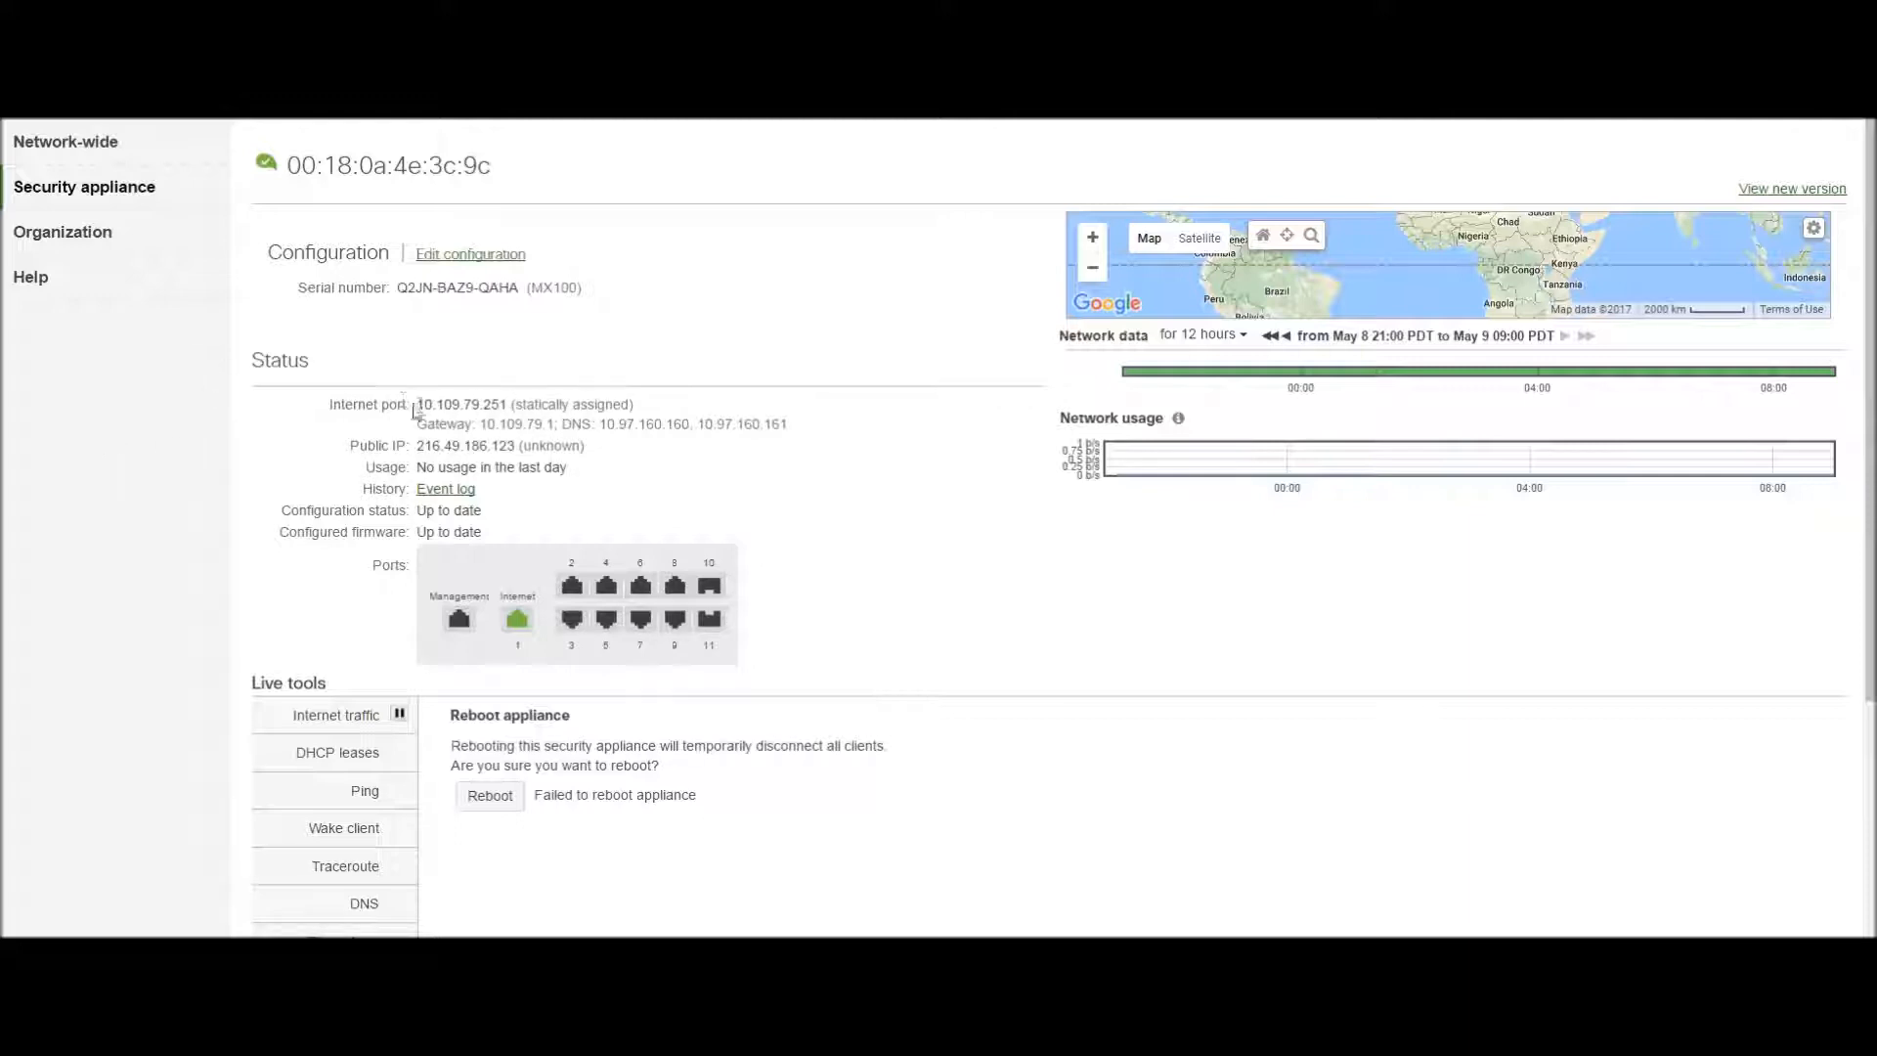
mouse_move(418, 413)
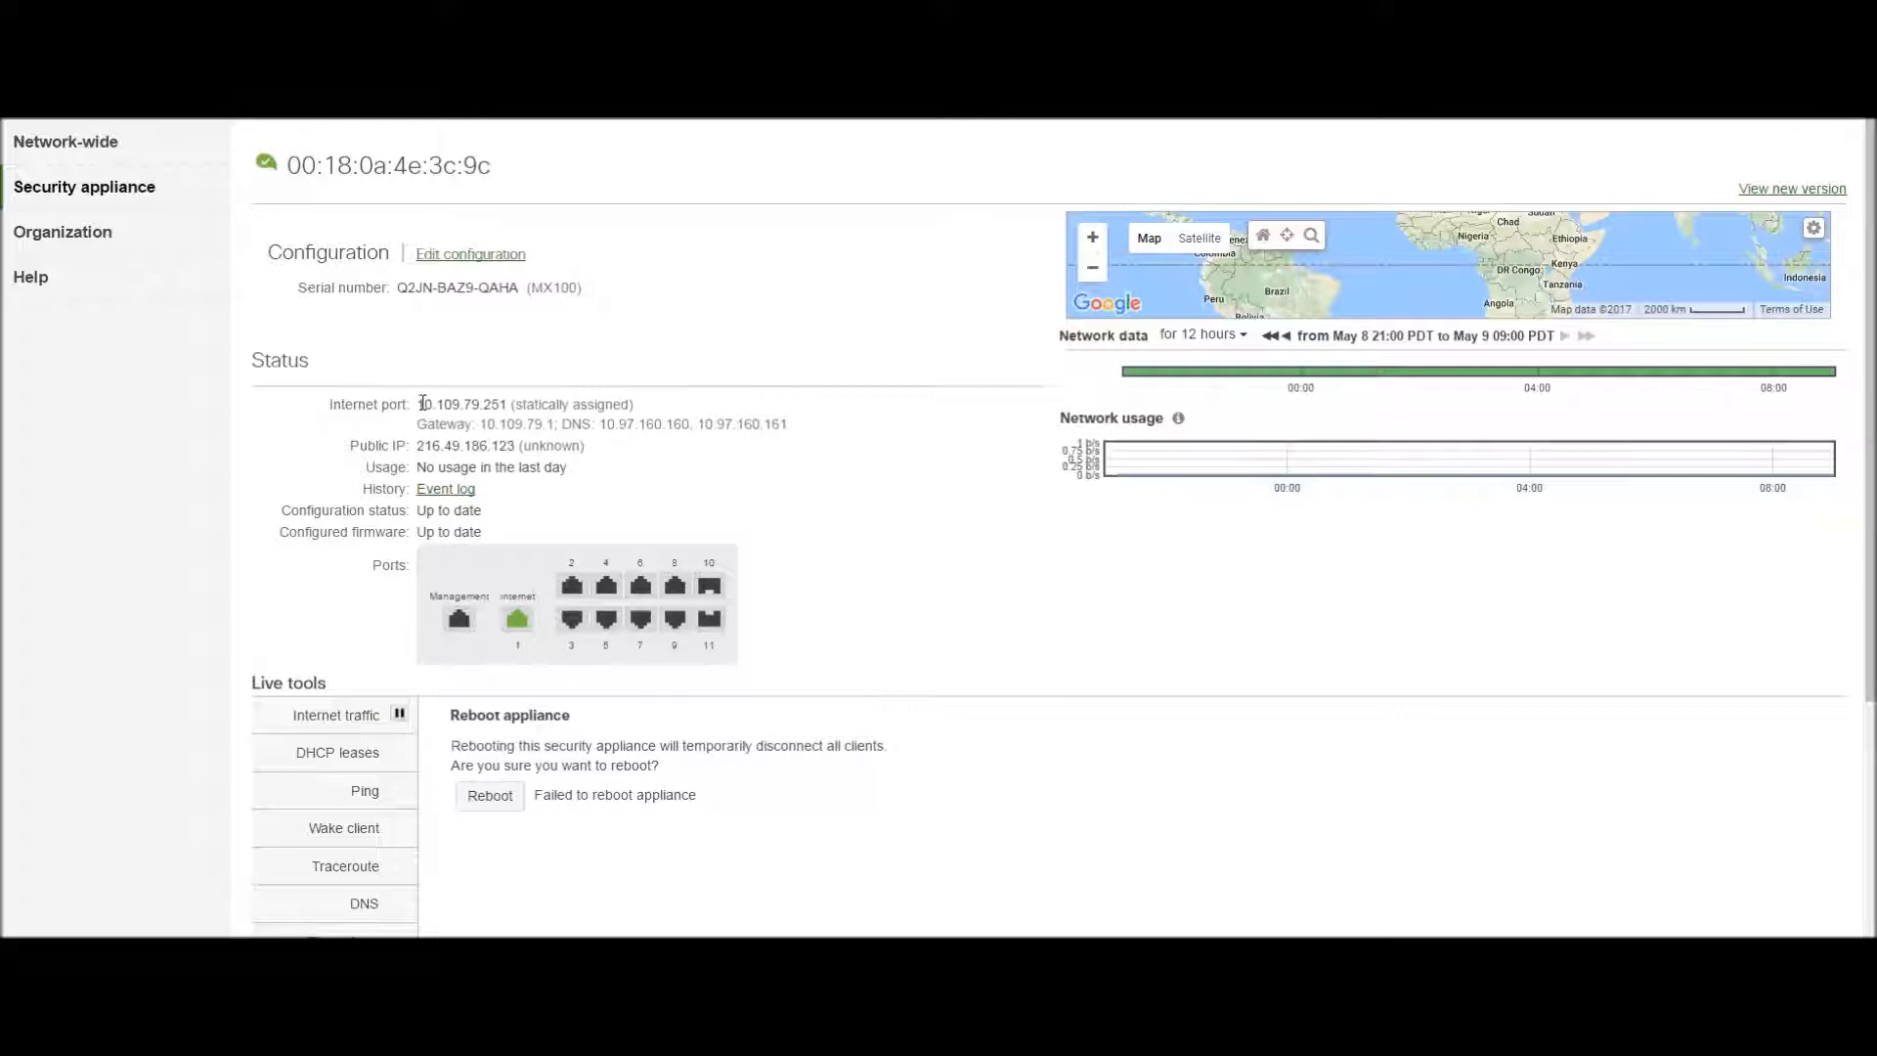
mouse_move(131, 420)
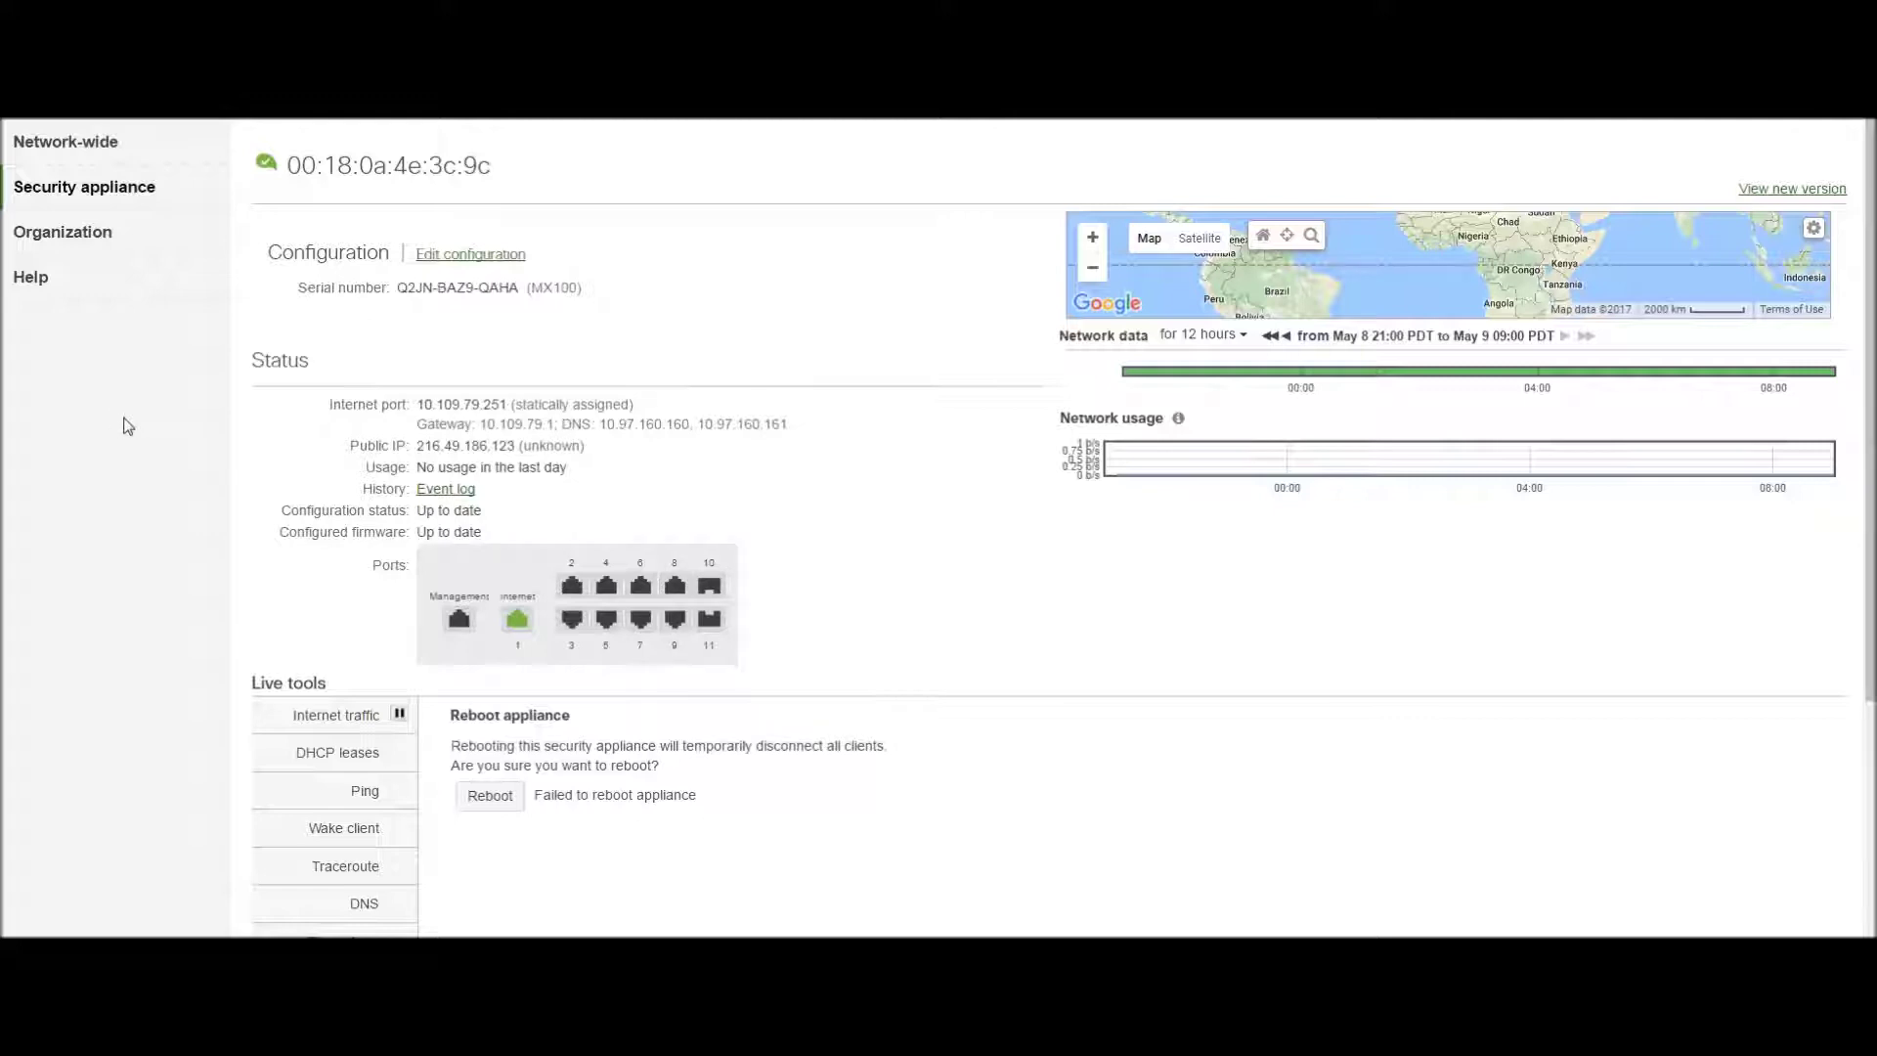
mouse_move(640, 619)
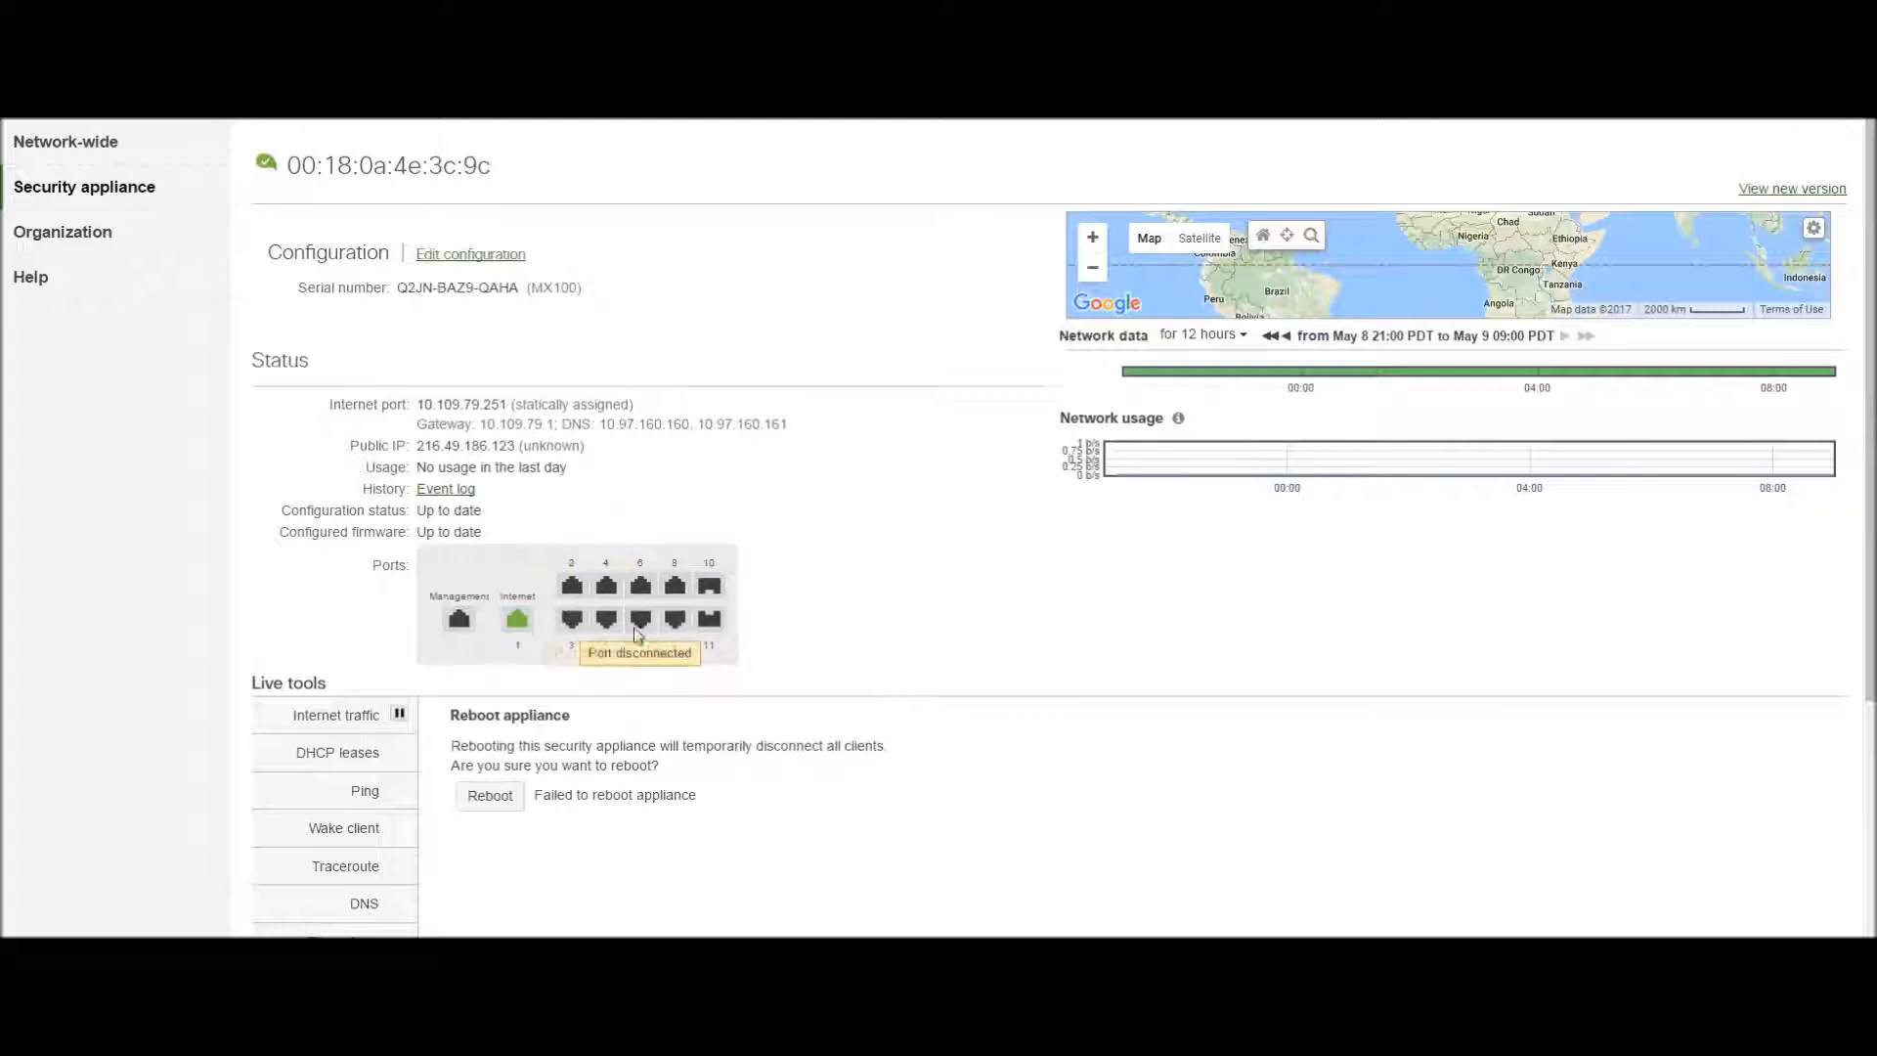
mouse_move(641, 620)
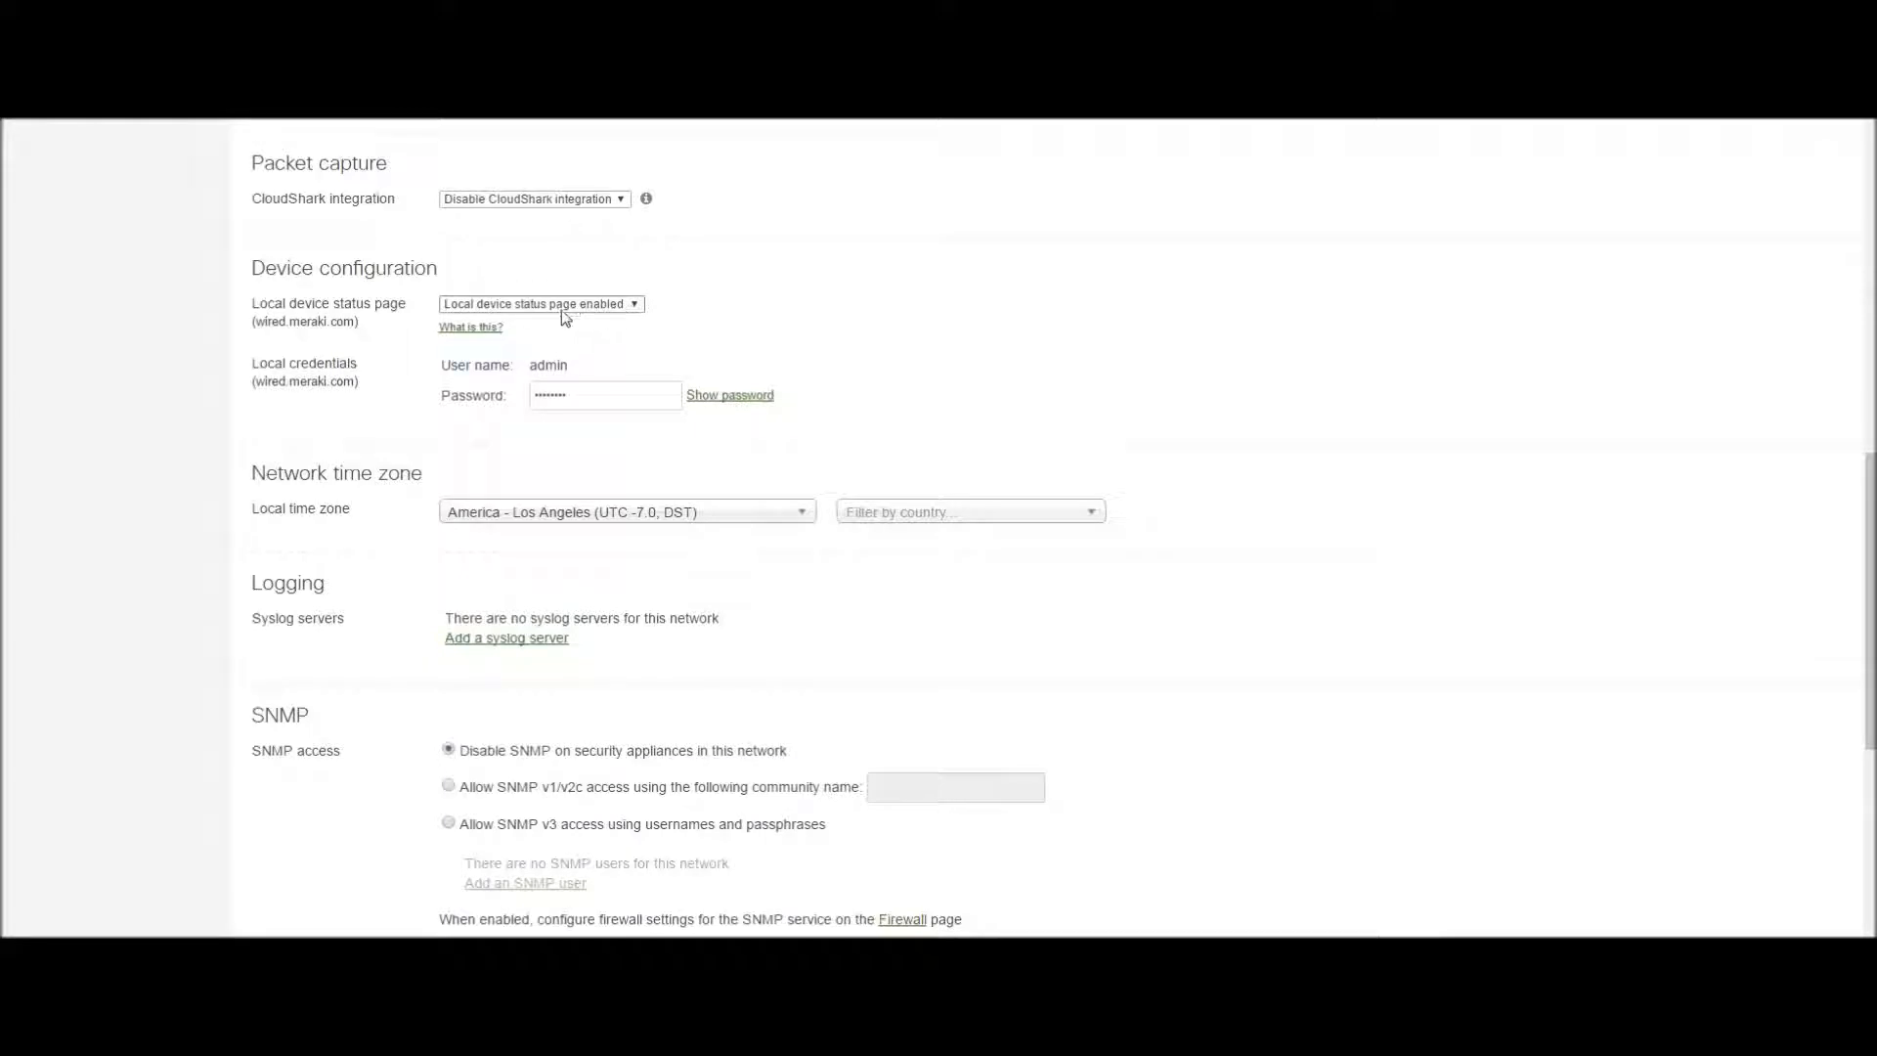
mouse_move(574, 403)
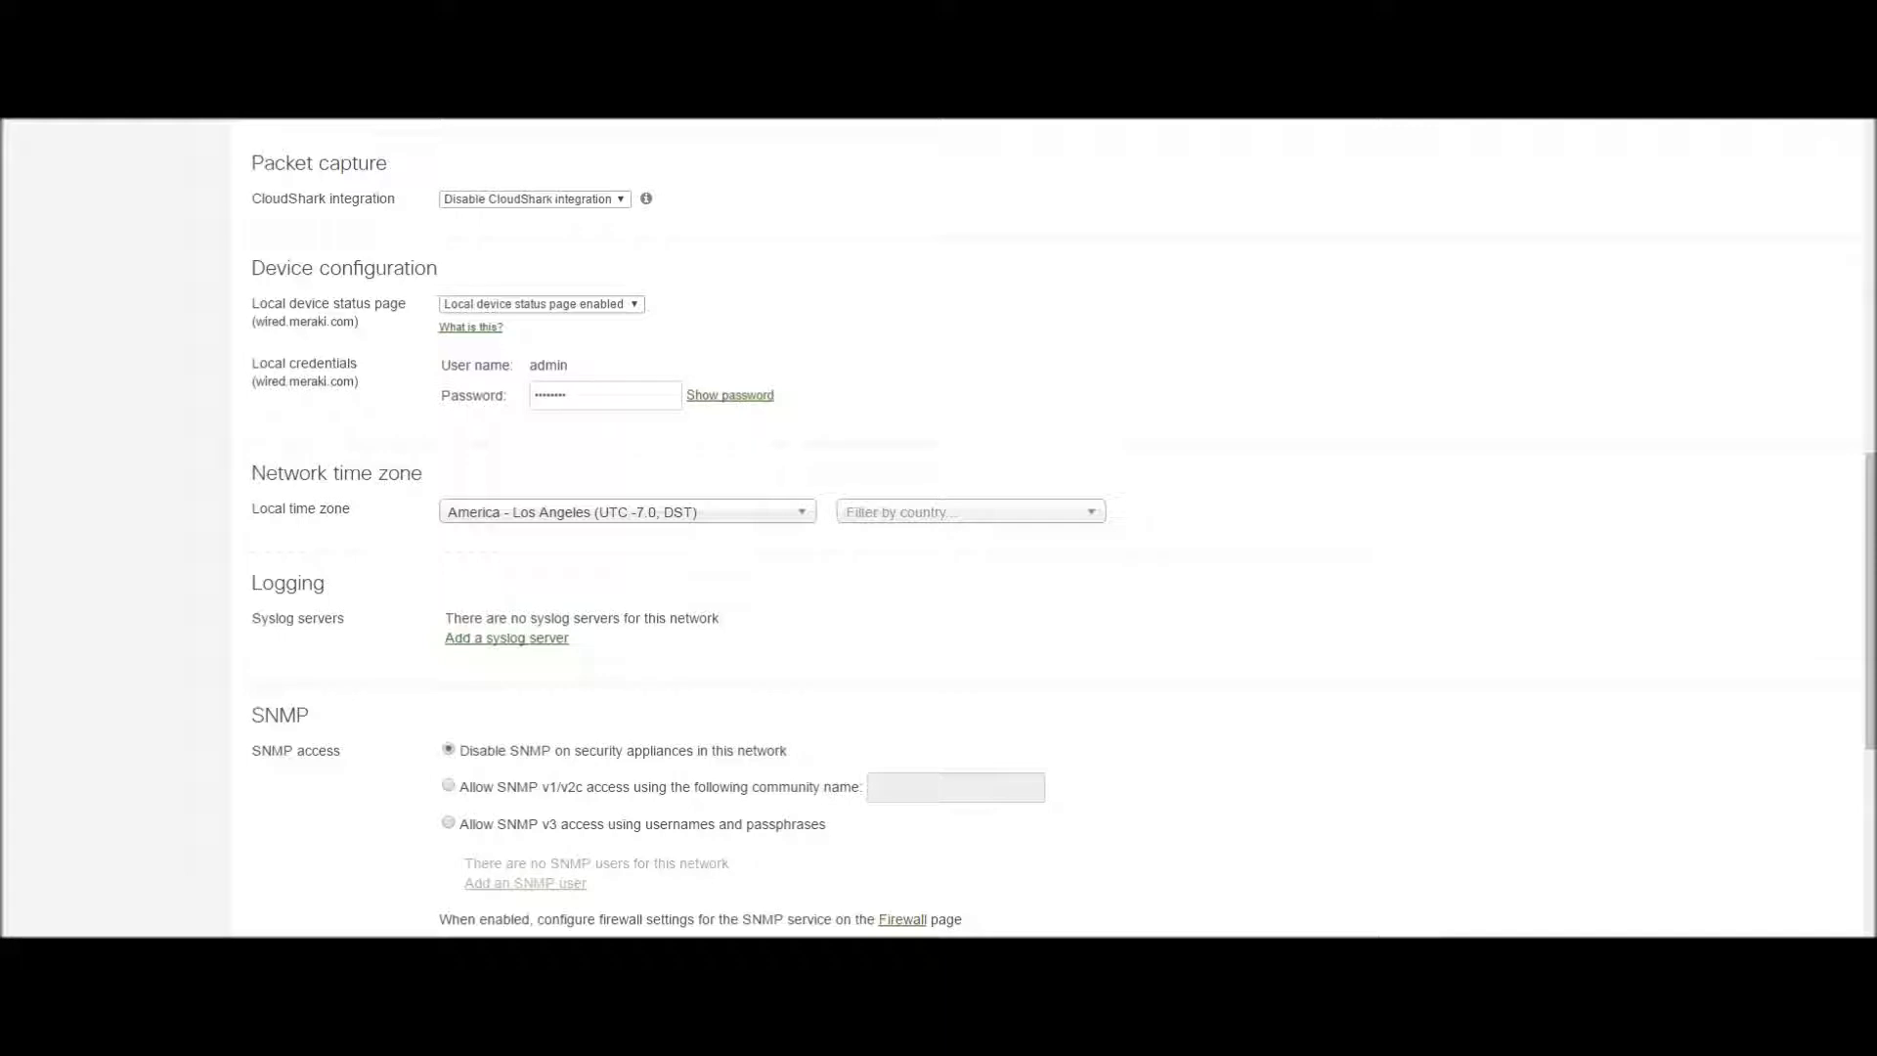
- Open a new incognito window from Chrome's menu after confirming the local status page is enabled
click(1862, 113)
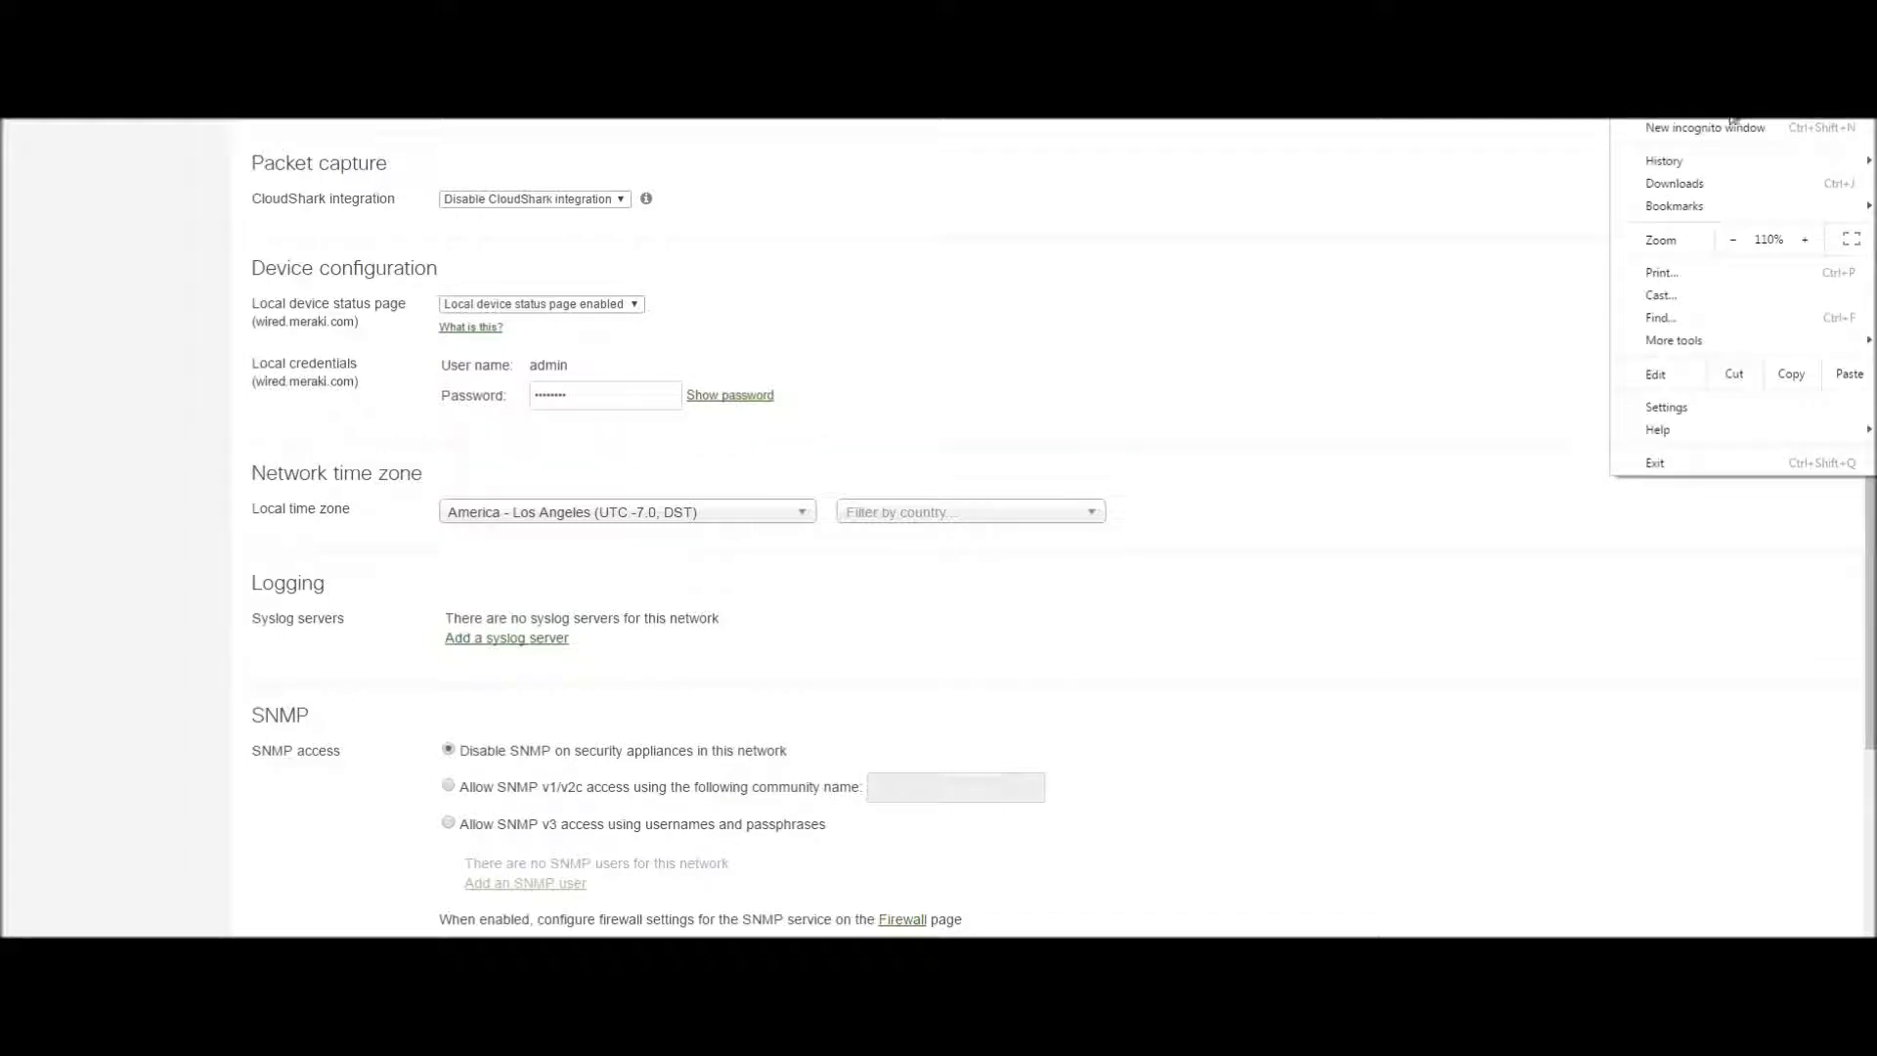
click(1705, 127)
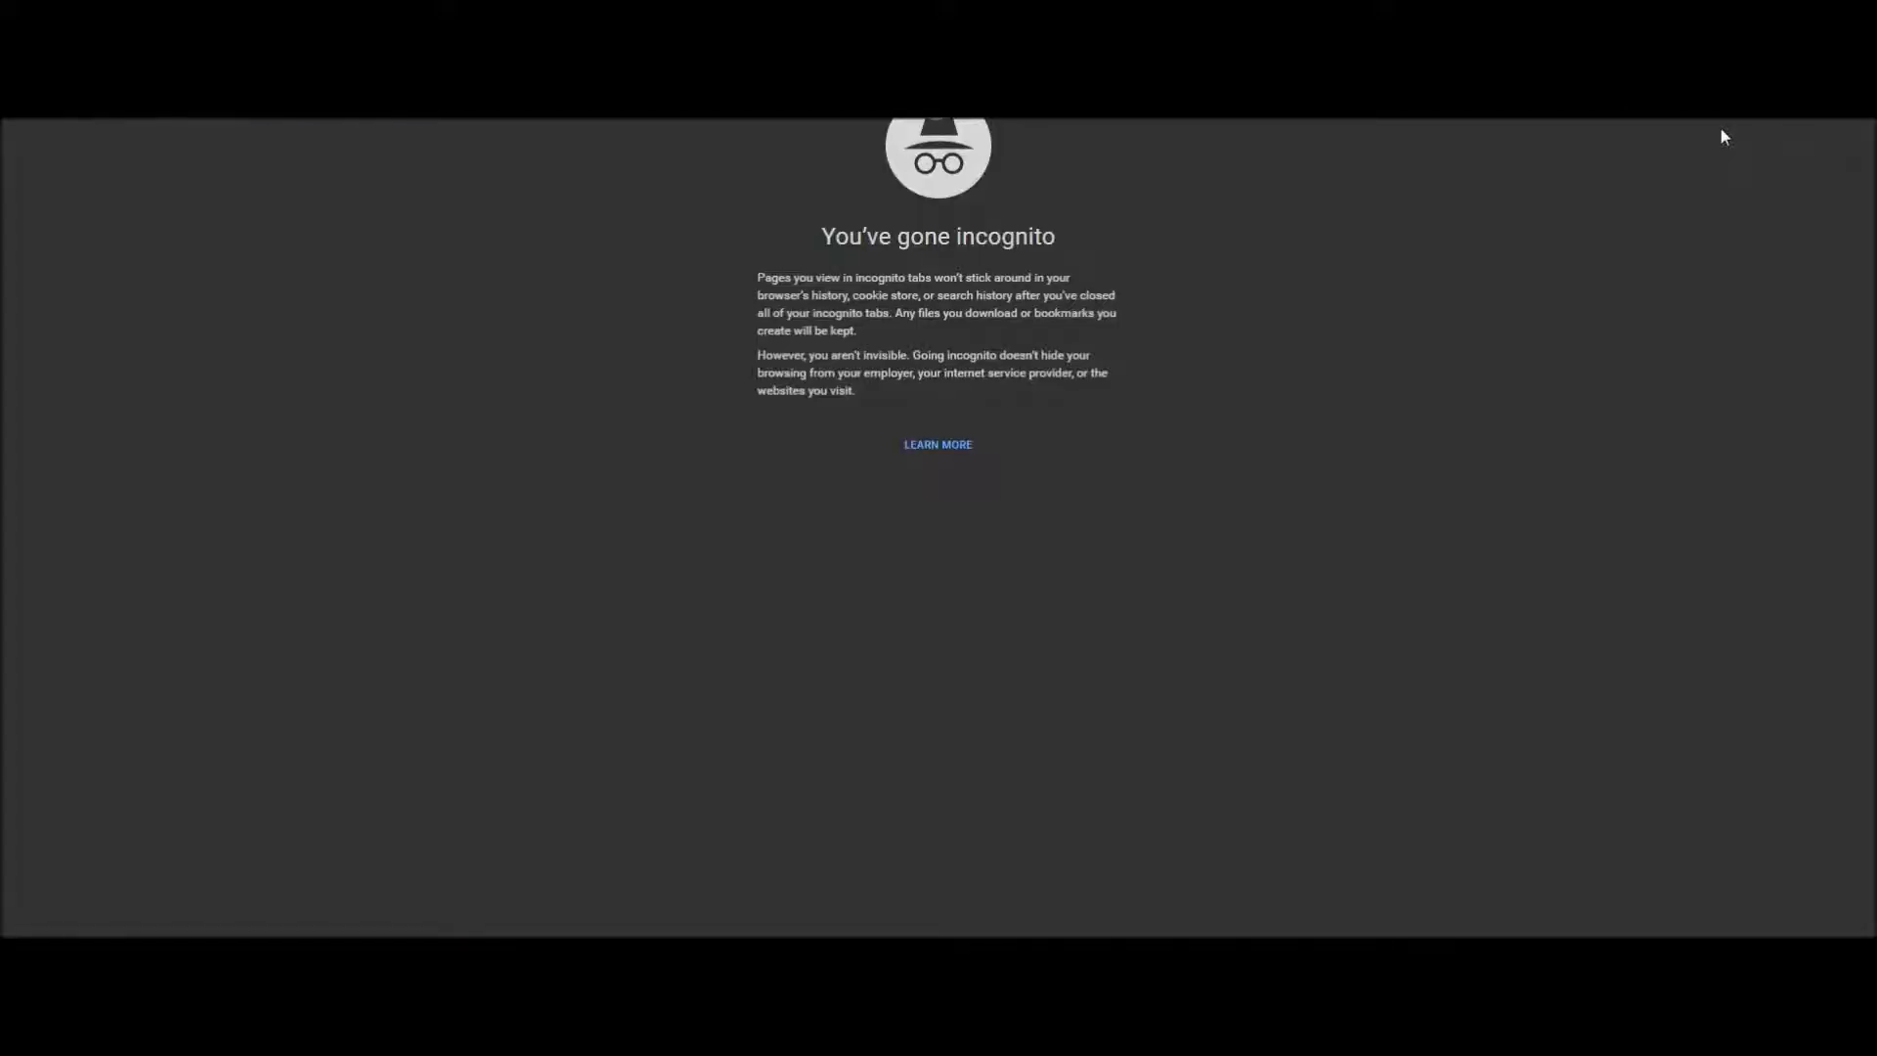
mouse_move(487, 594)
text(cmd)
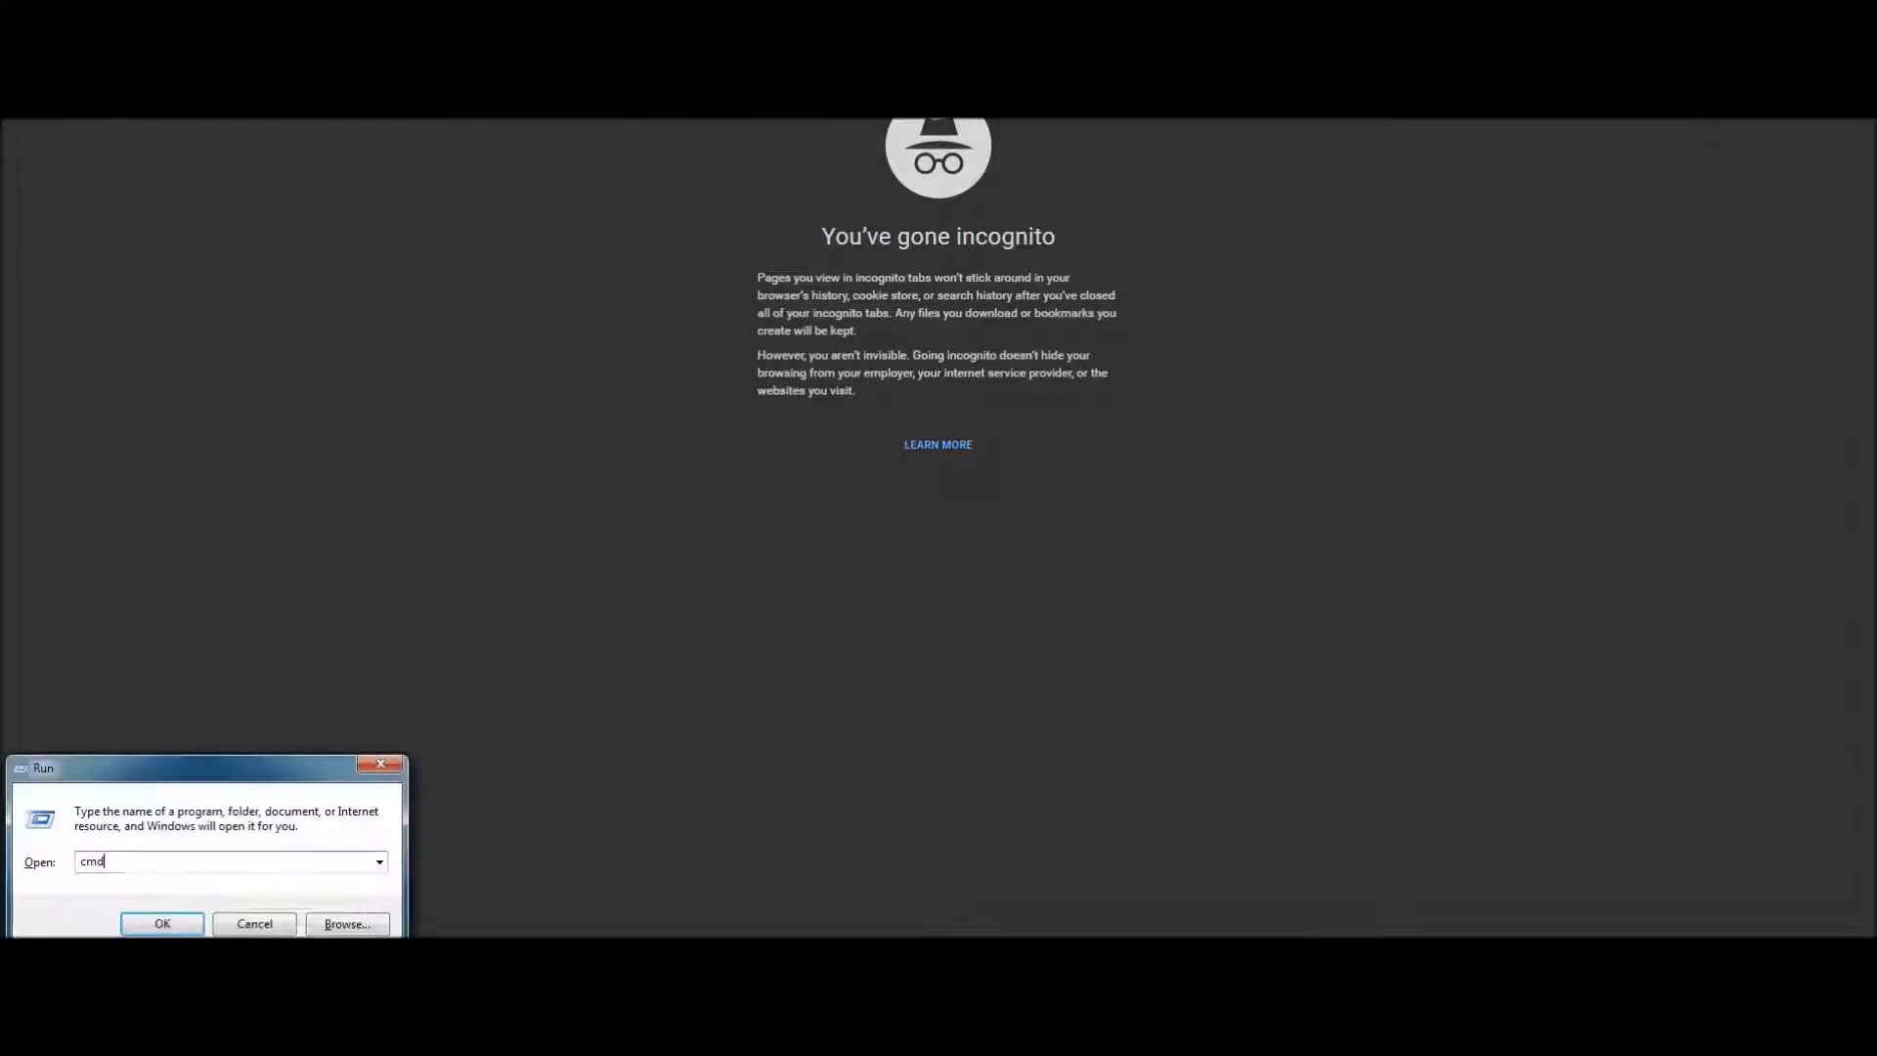
- Launch cmd, ping 10.109.79.251 and start a telnet connection to its port 80
click(162, 923)
text(ping 10.109.79.251)
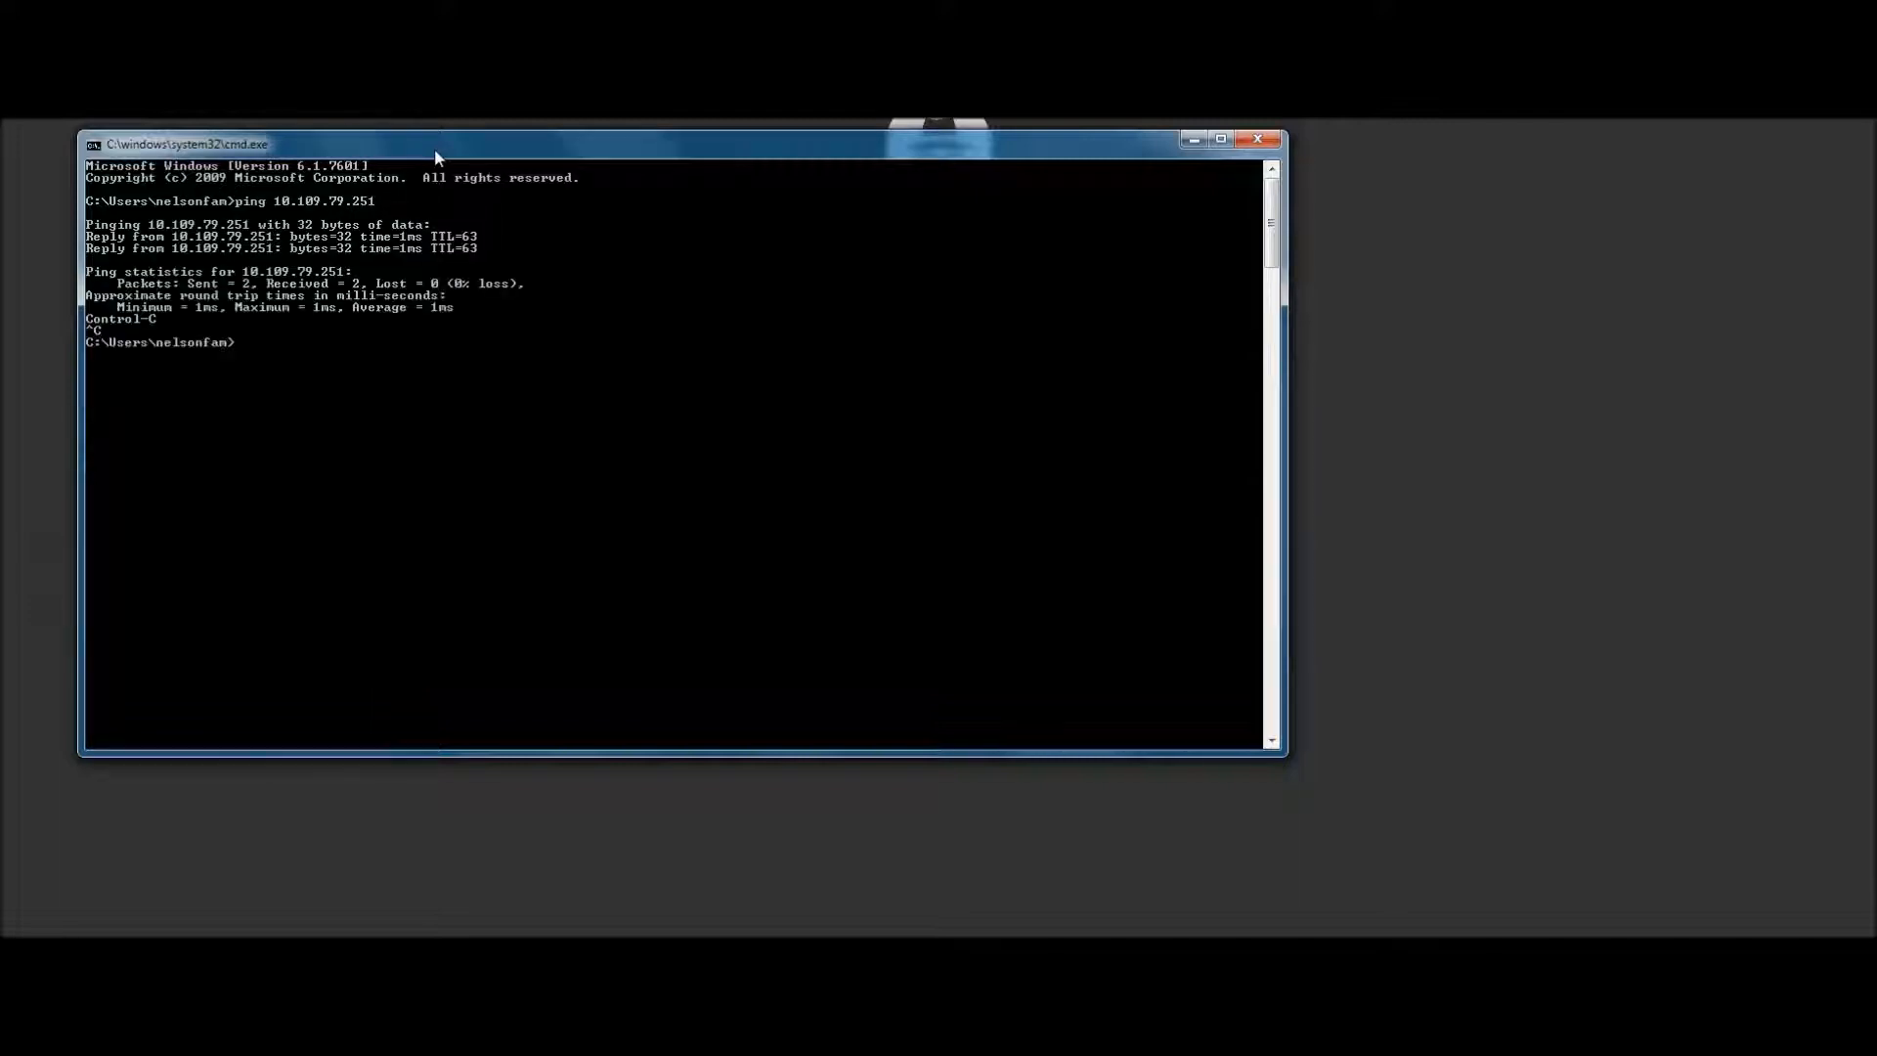
text(telnet 10.109.79.251 80)
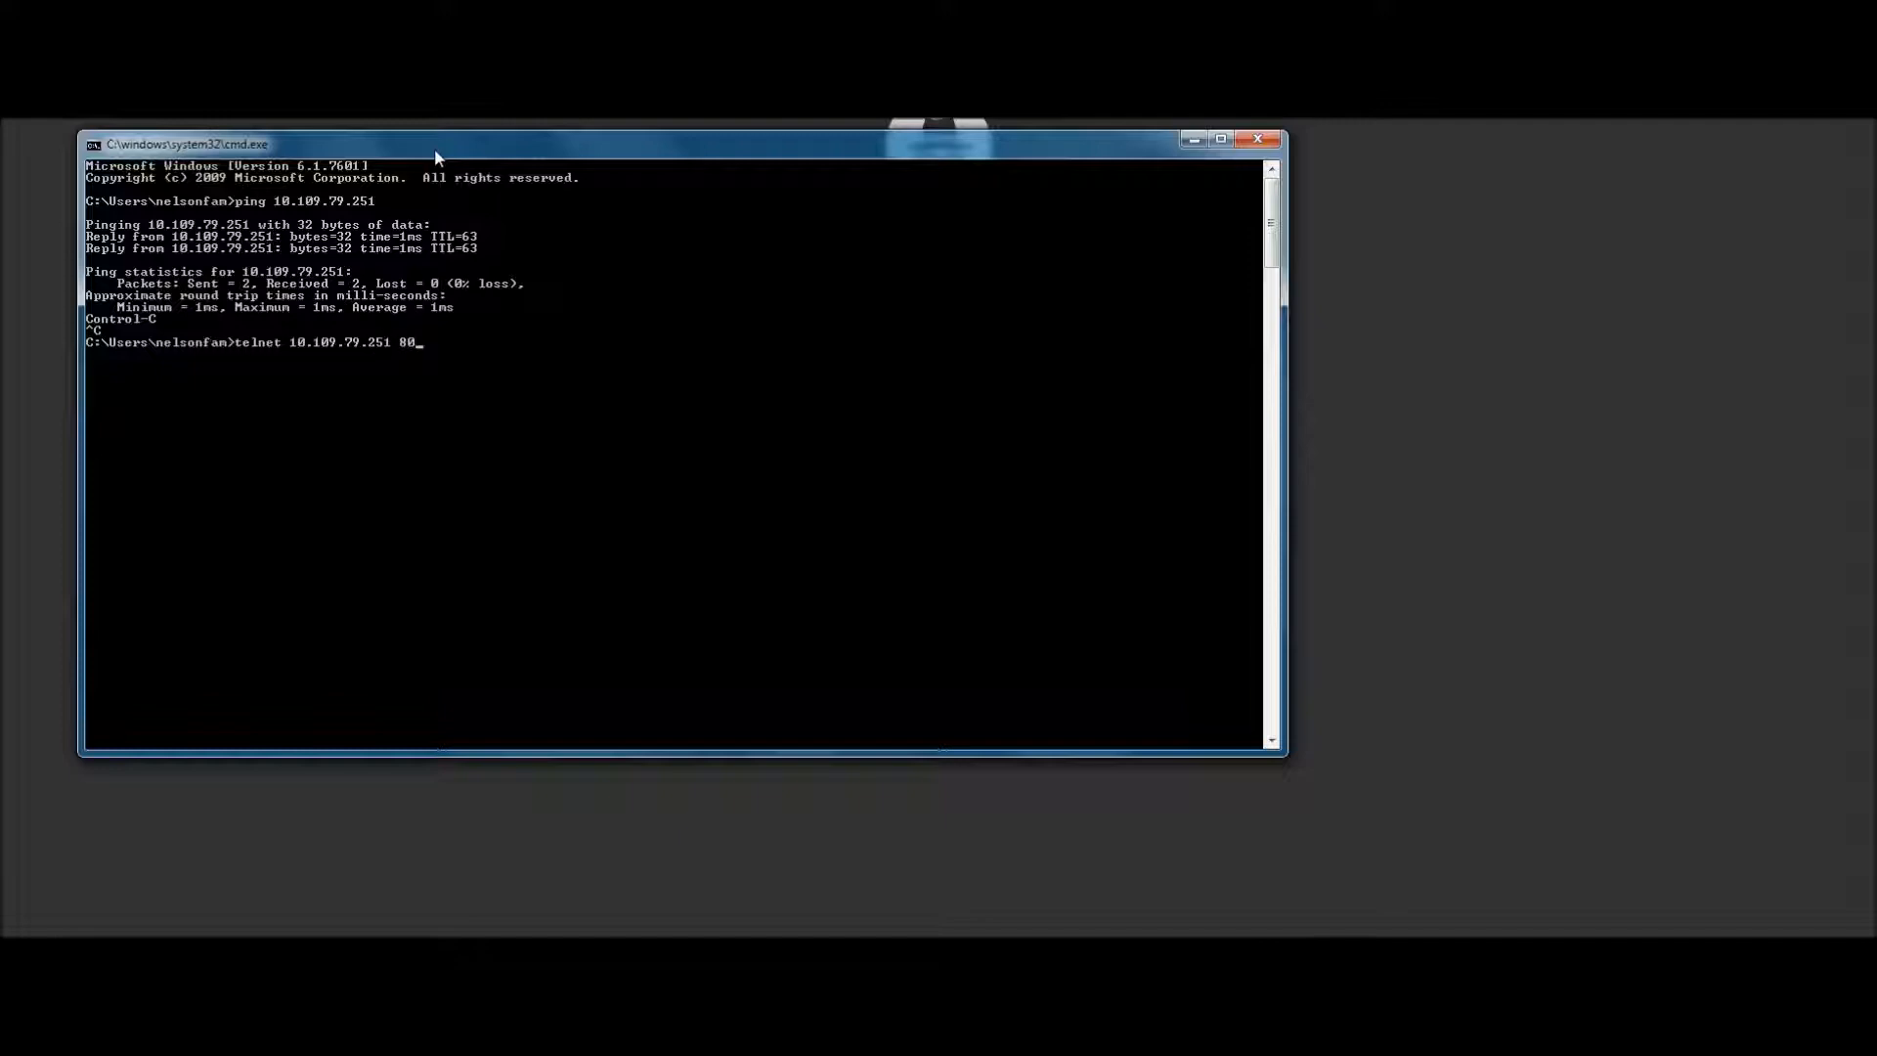
key(Return)
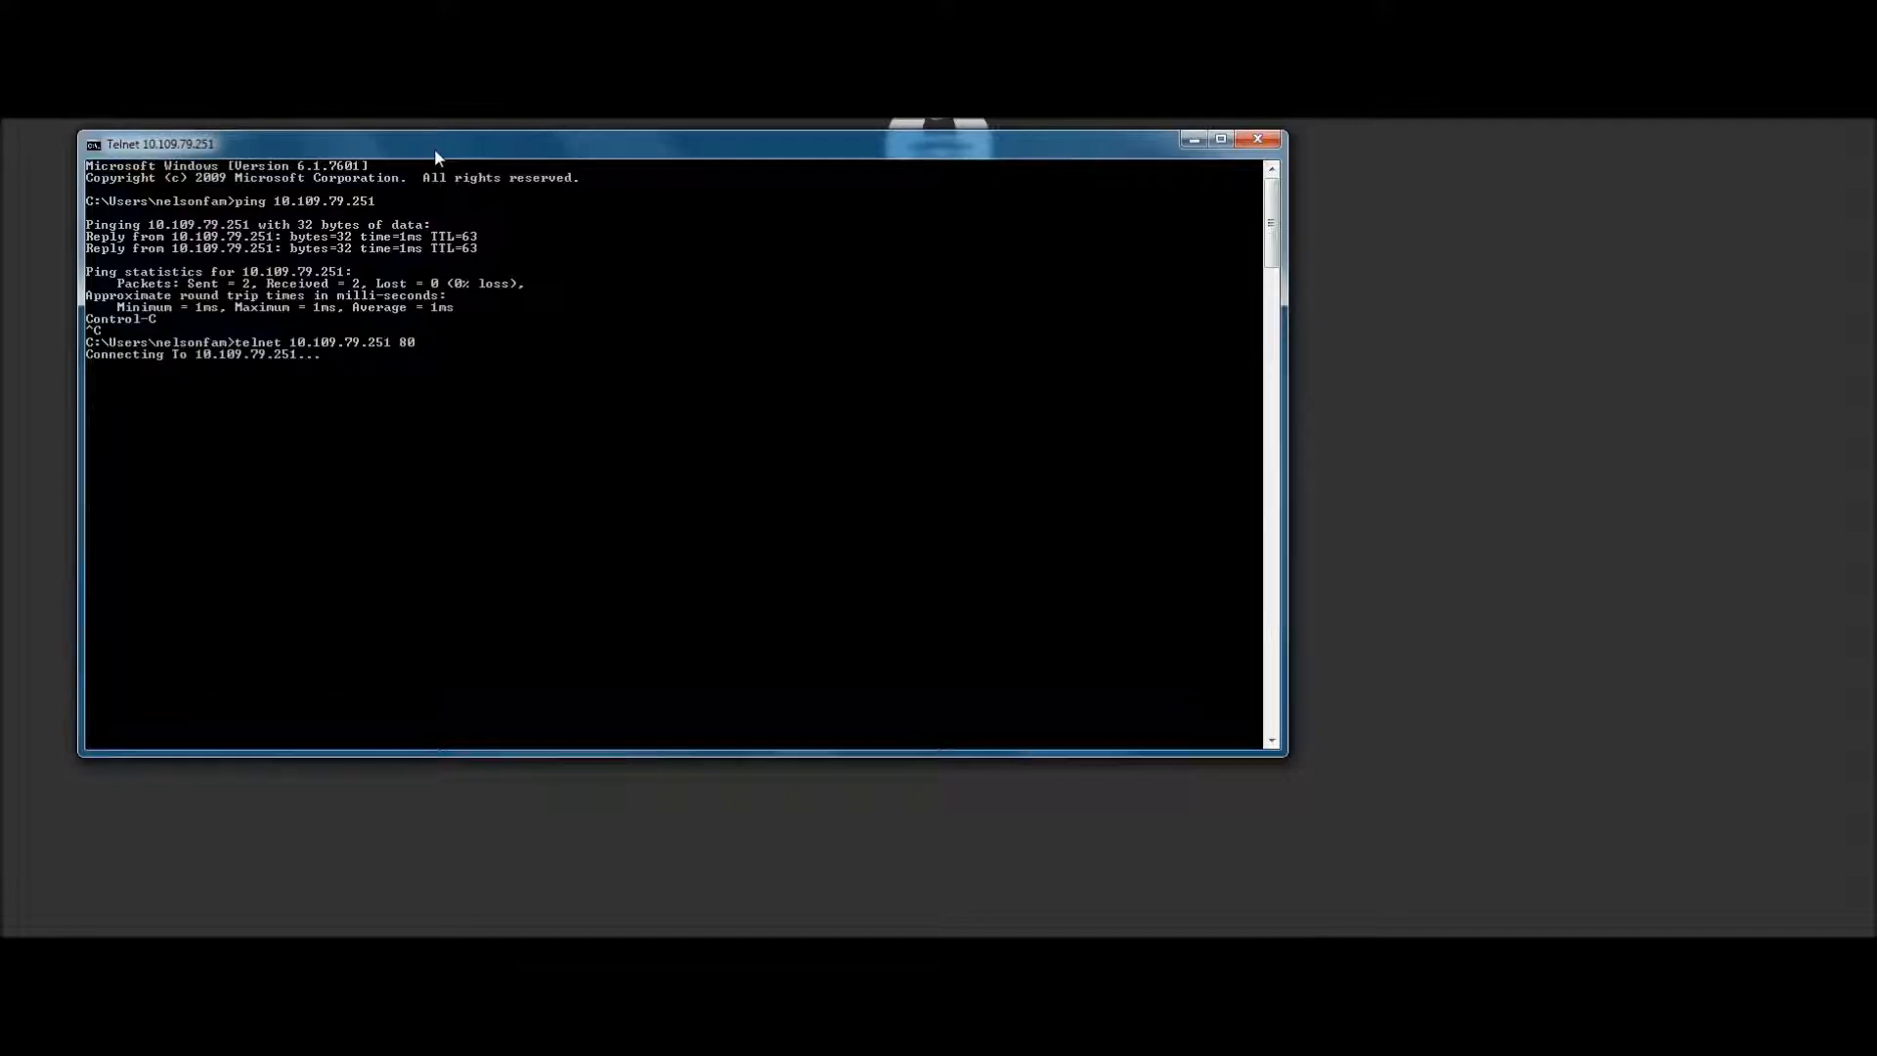
mouse_move(620, 578)
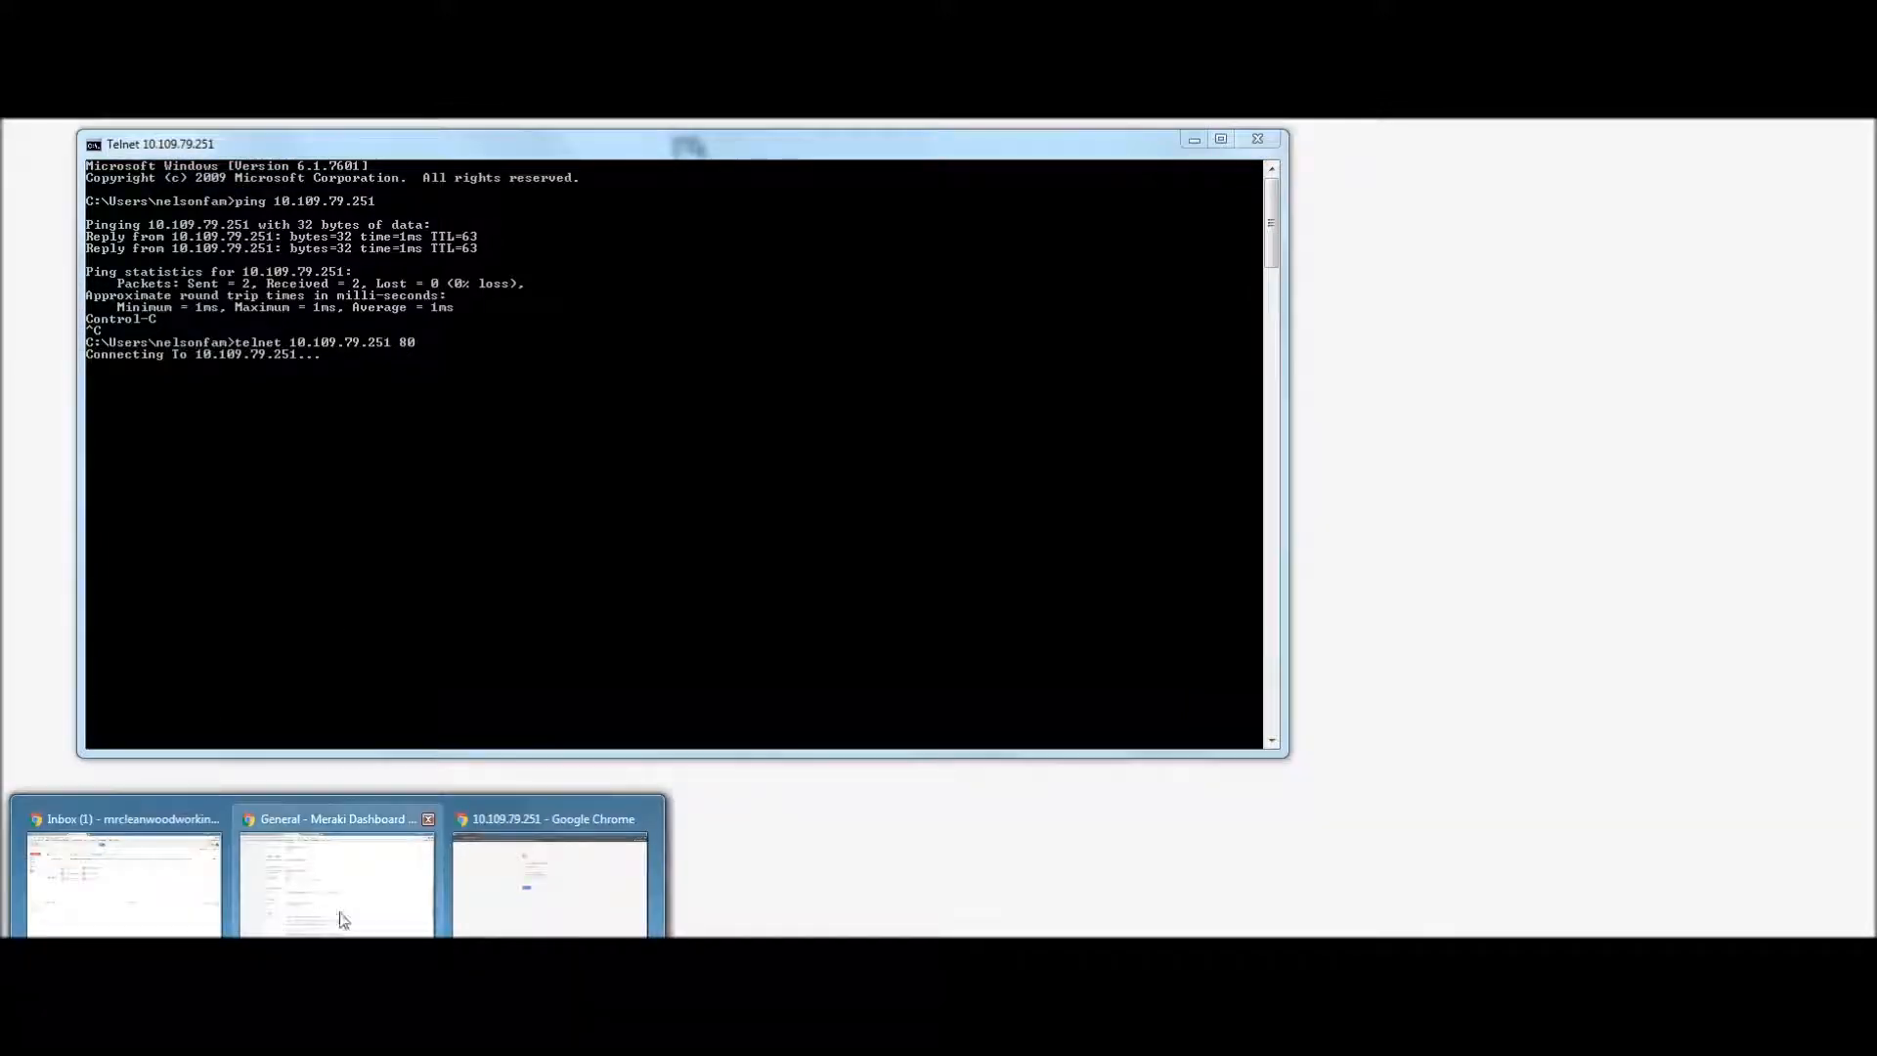
click(336, 883)
text(10.109.79.251)
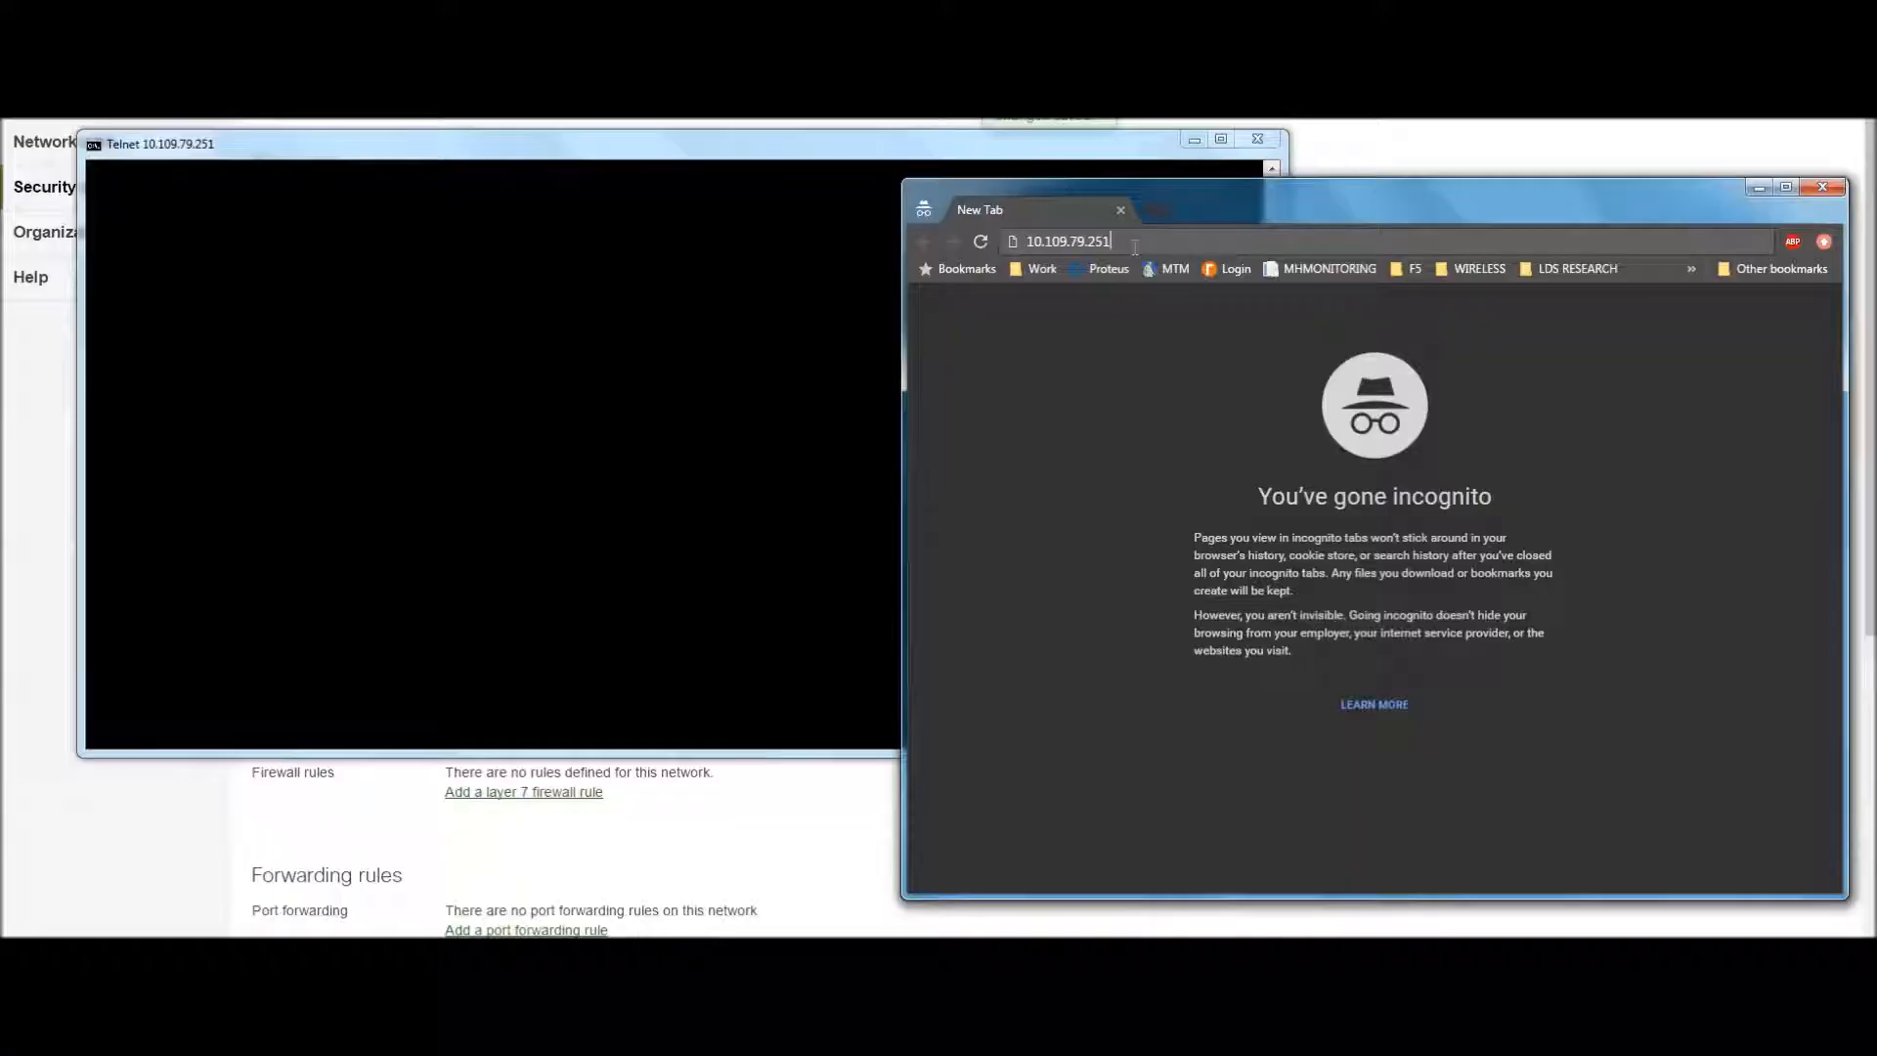
- Load 10.109.79.251 in the incognito window, showing the appliance as Healthy
key(Return)
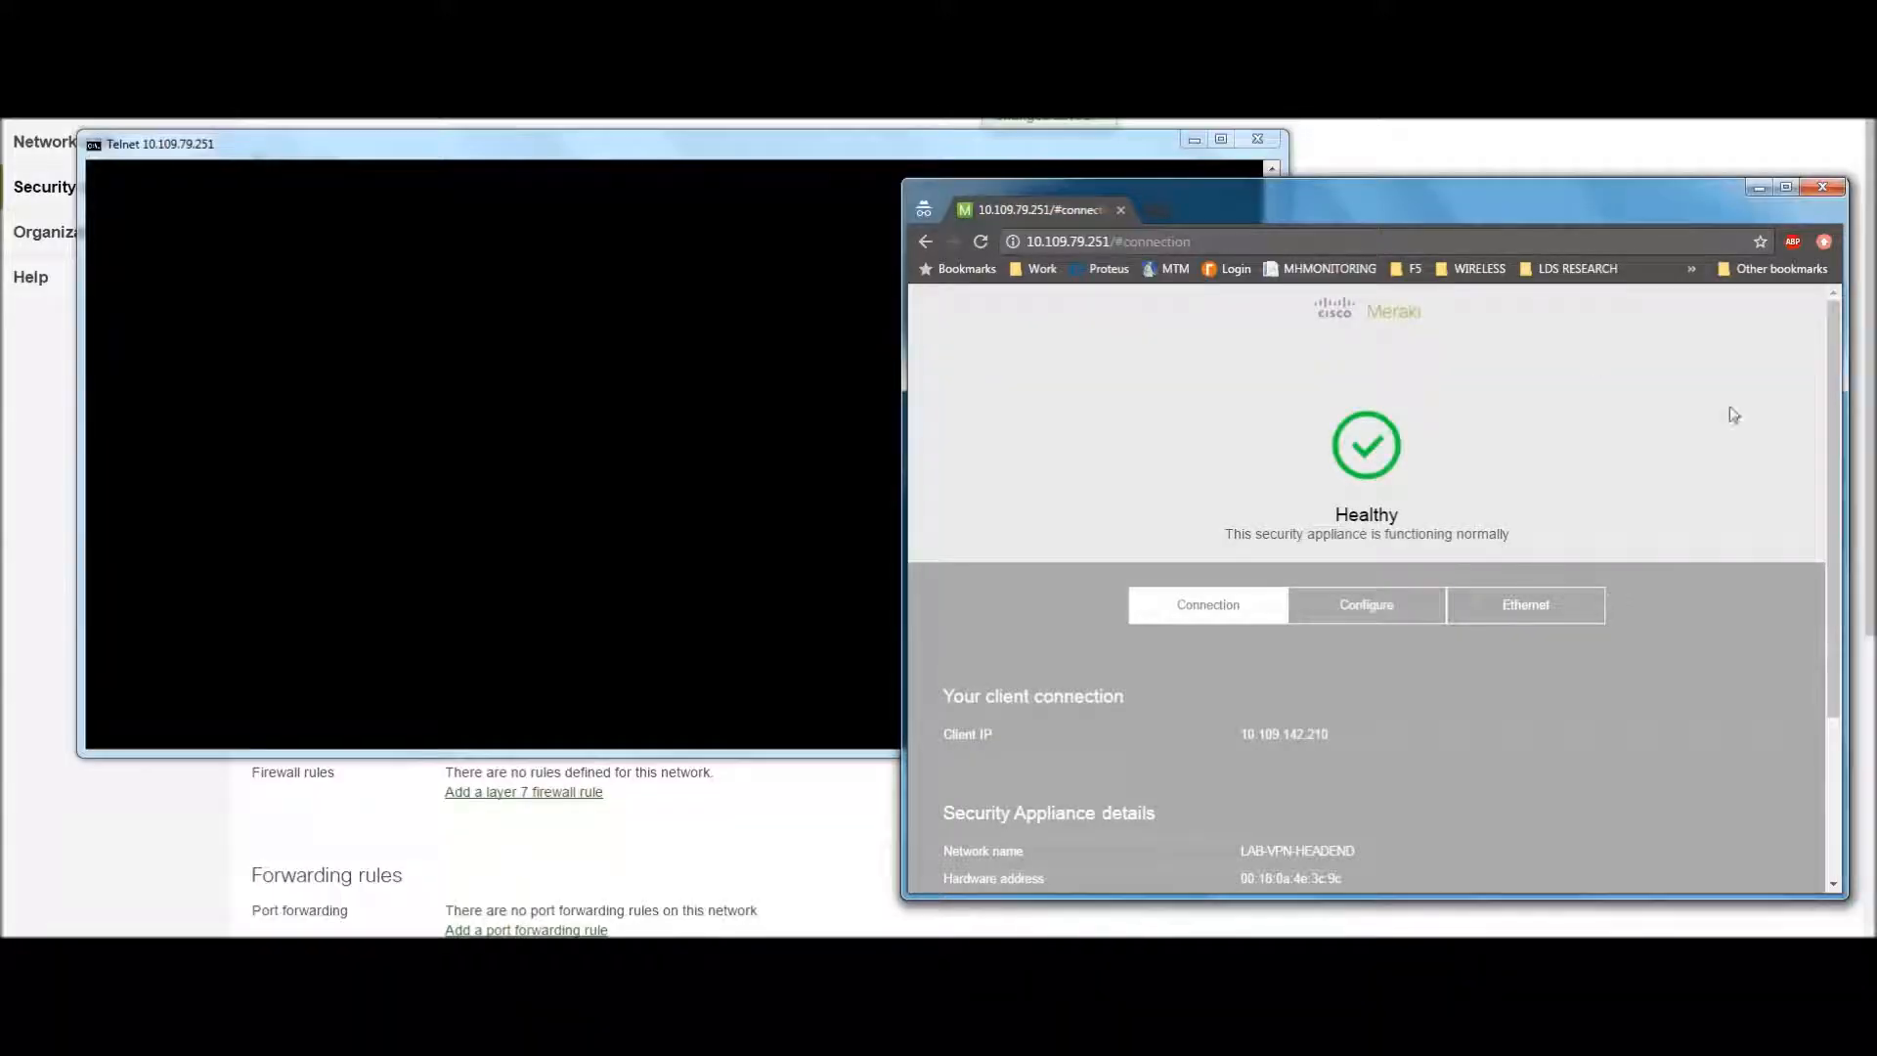
mouse_move(1691, 428)
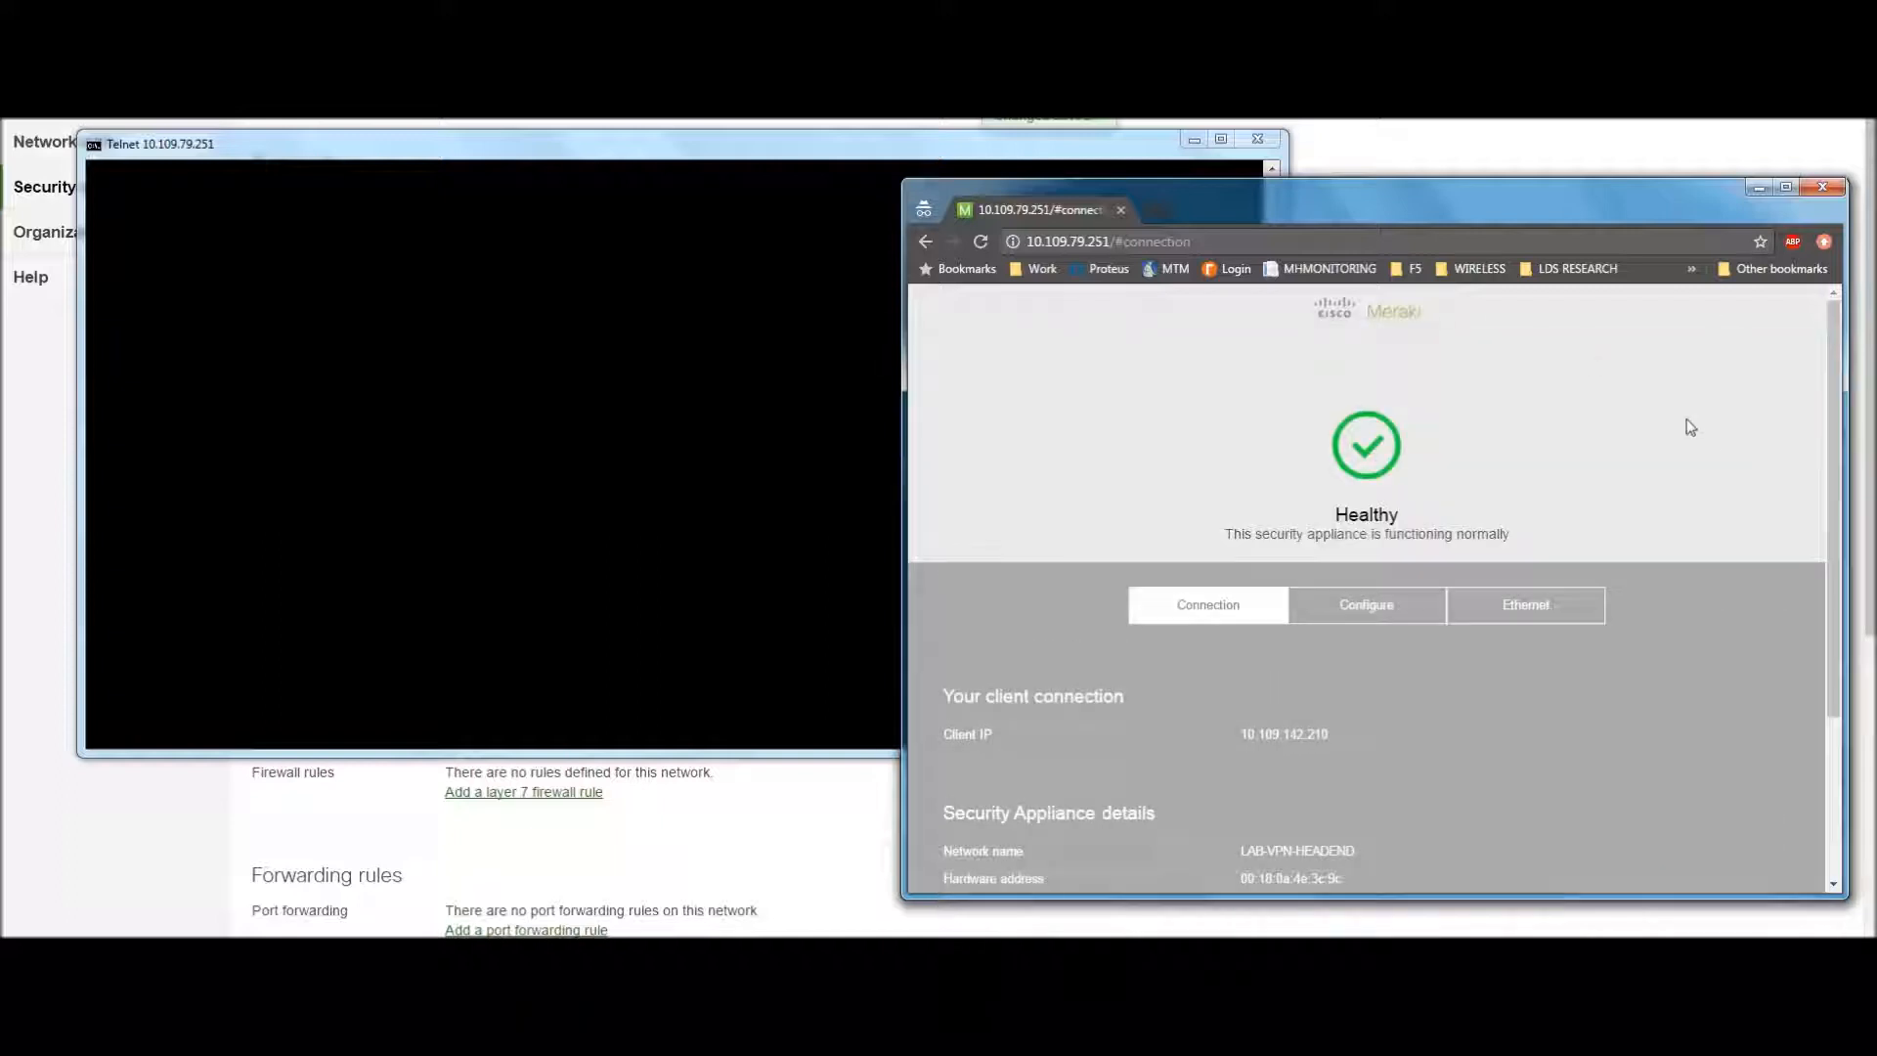
mouse_move(520, 516)
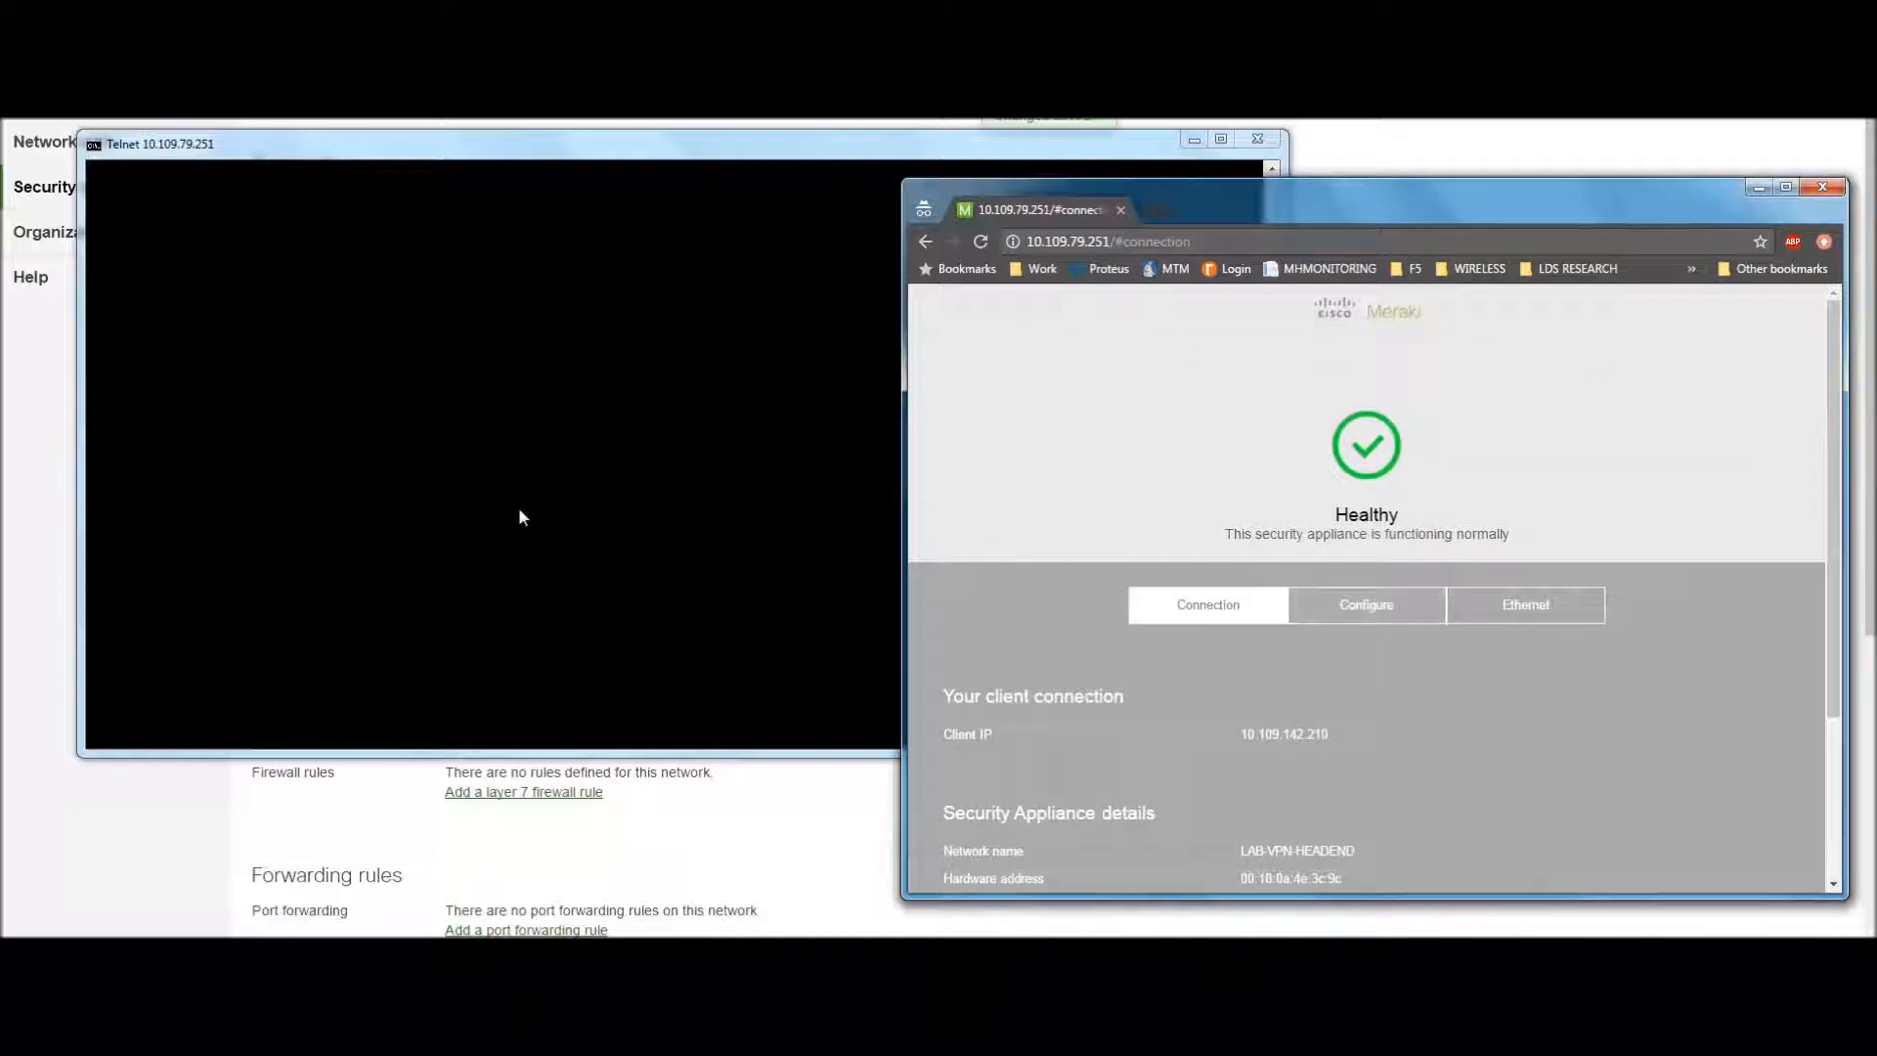